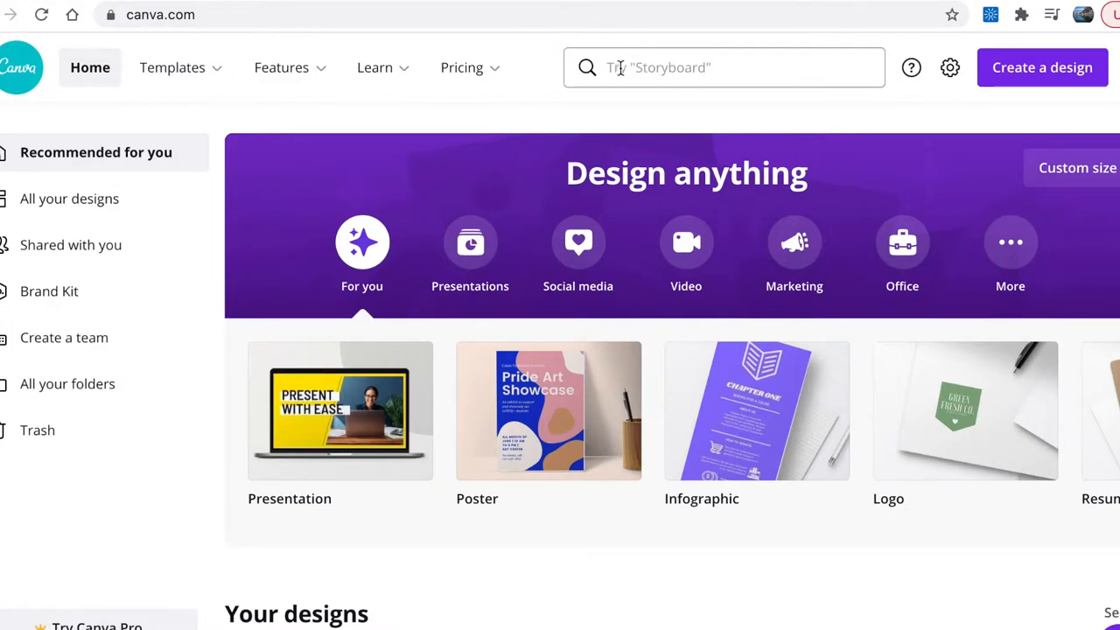
# Search 'yo' and bring up the YouTube Channel Art templates page
pyautogui.write('y')
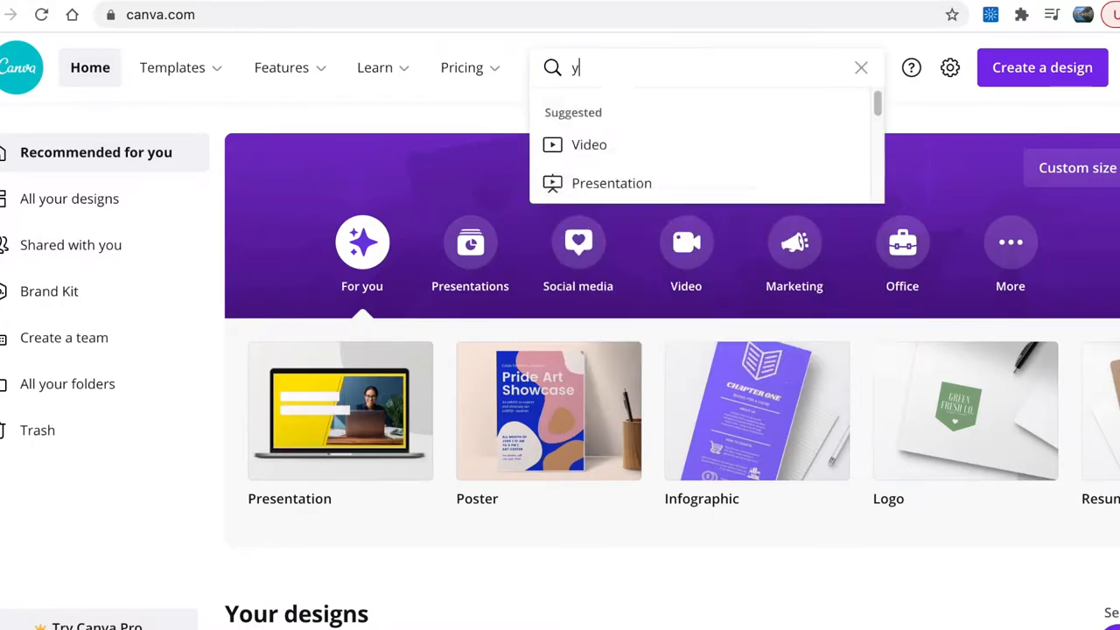
pyautogui.write('o')
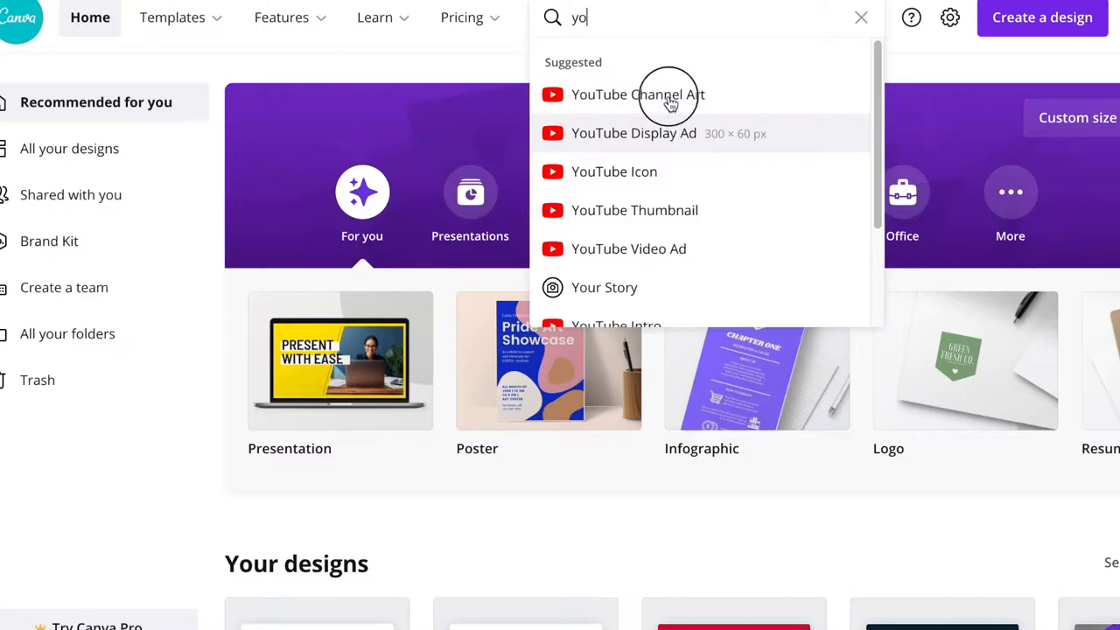
pyautogui.click(637, 95)
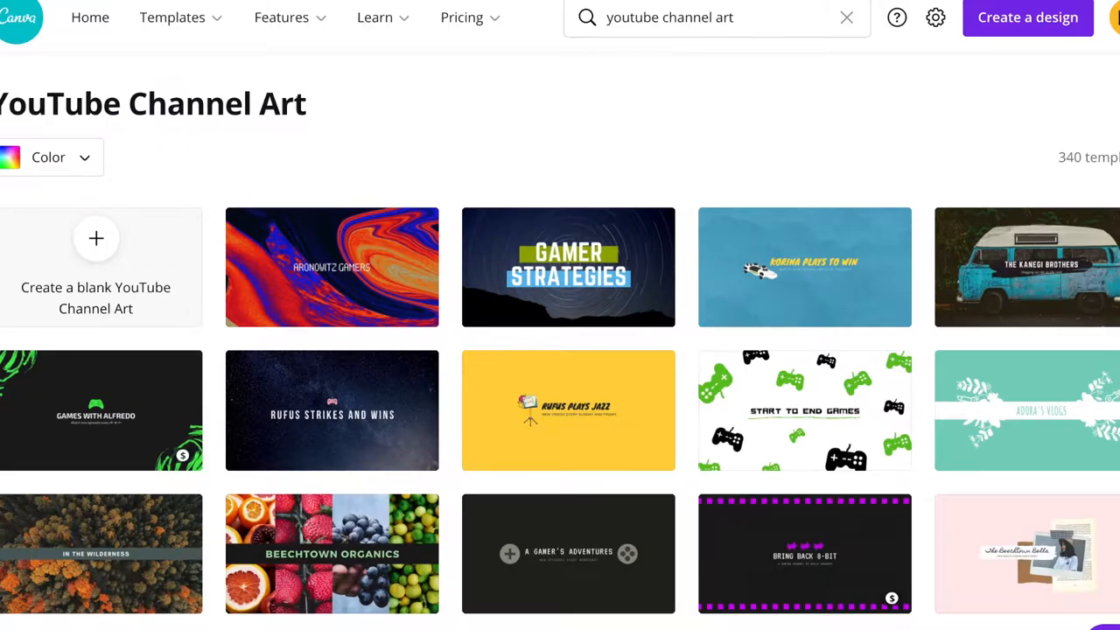
pyautogui.scroll(-3)
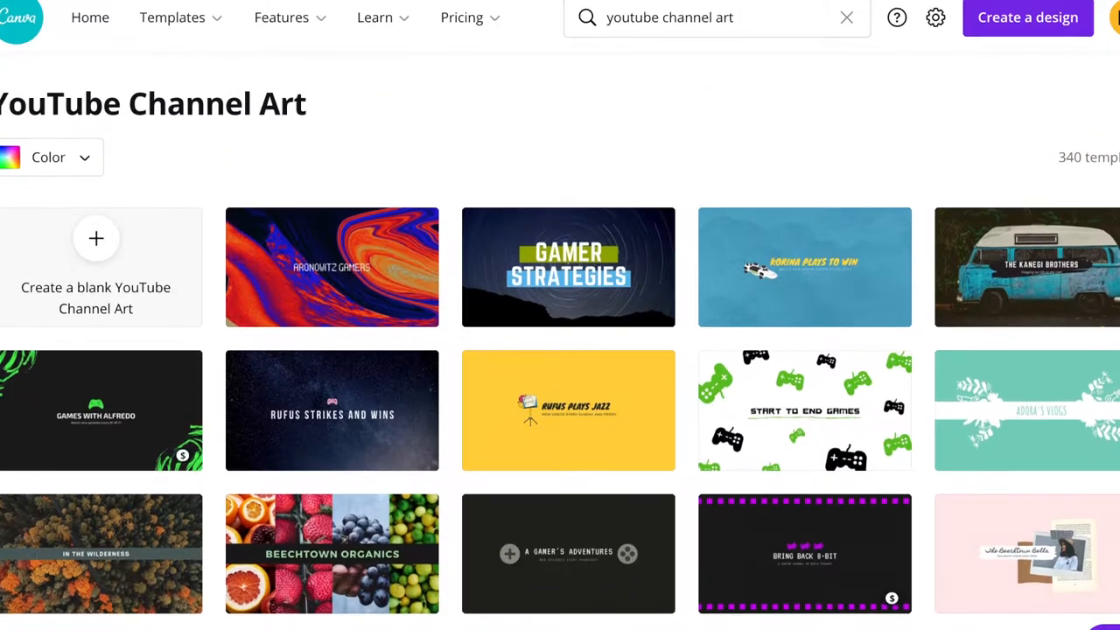
# Start a blank YouTube Channel Art design and add a small grey square
pyautogui.click(94, 254)
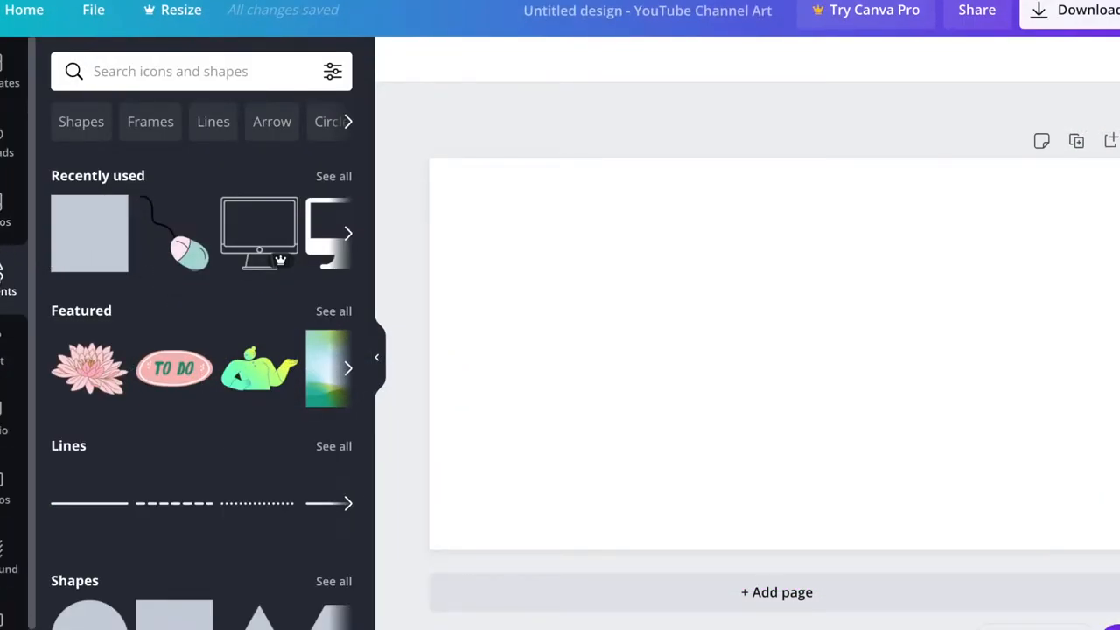
pyautogui.click(89, 233)
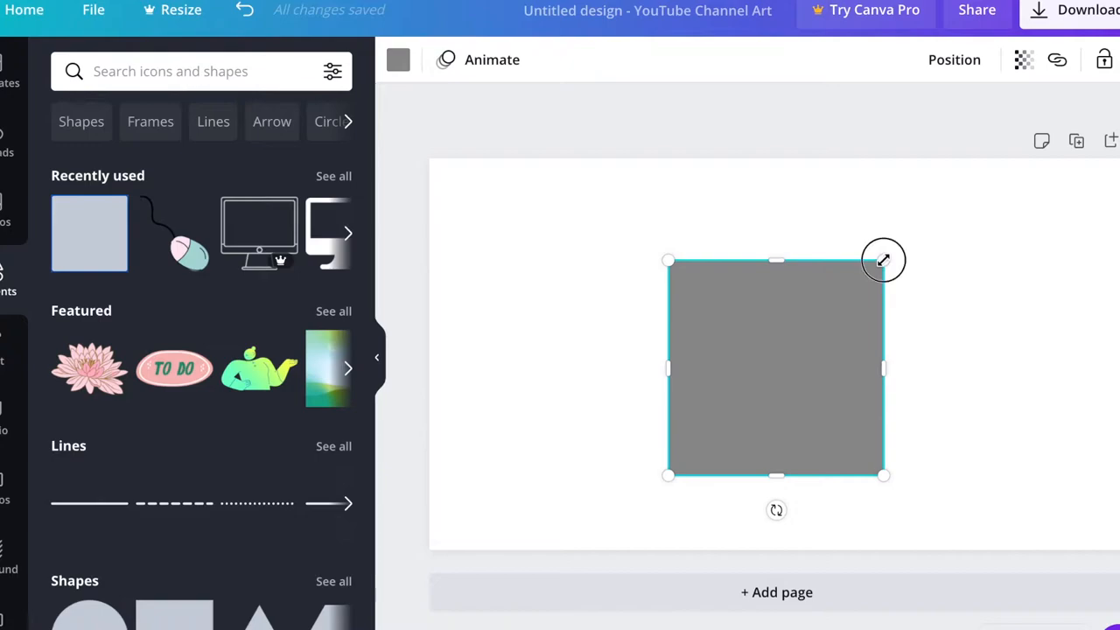
pyautogui.moveTo(882, 259); pyautogui.dragTo(856, 311)
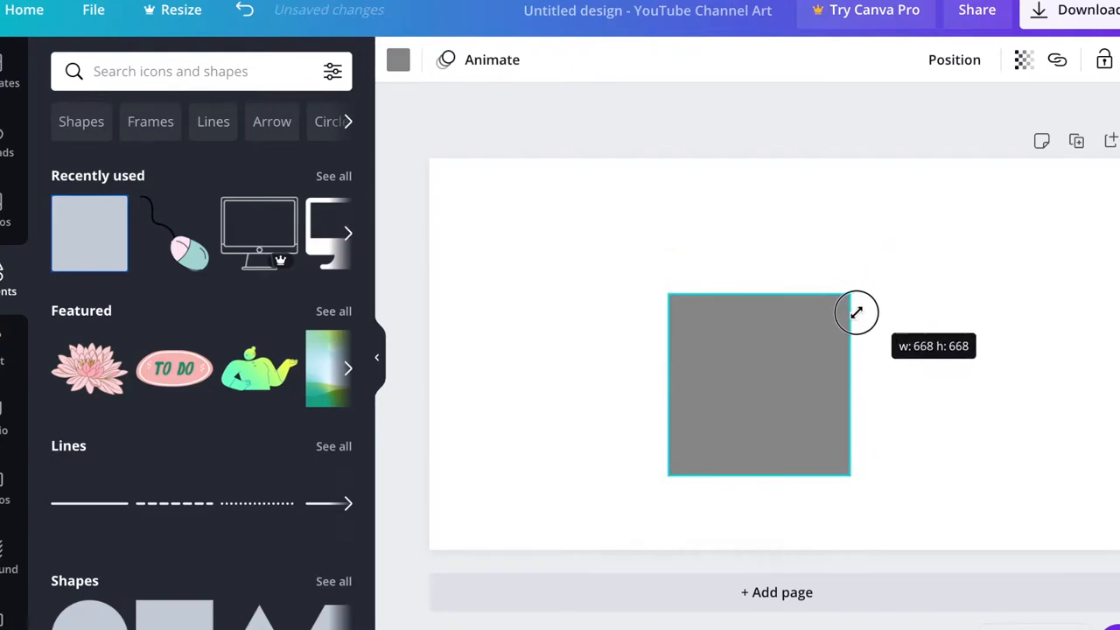
pyautogui.moveTo(856, 311); pyautogui.dragTo(826, 350)
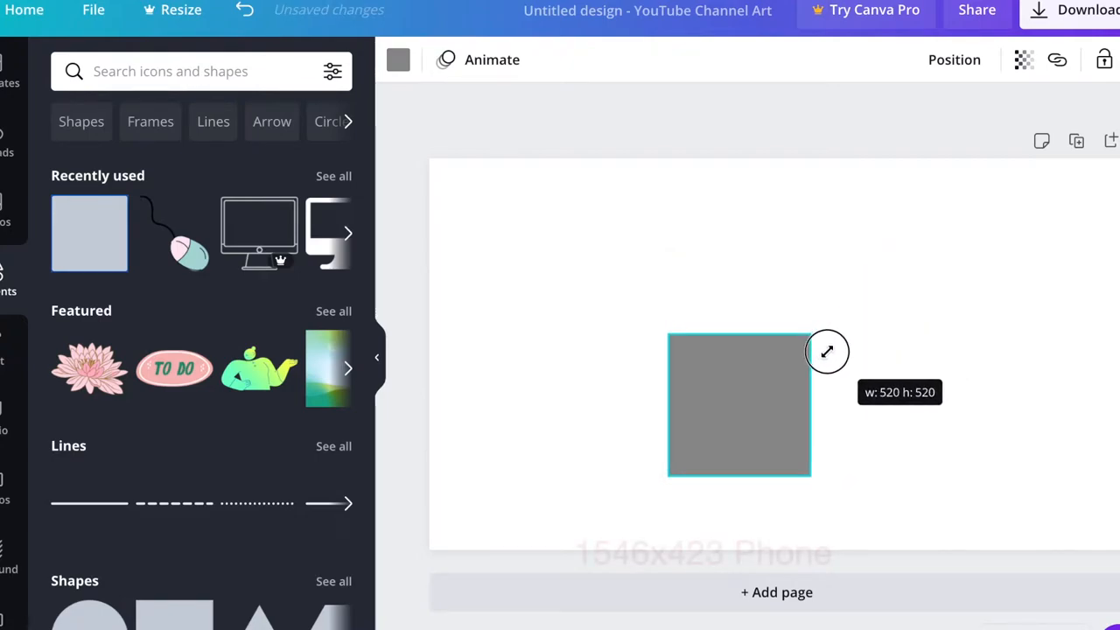
pyautogui.moveTo(826, 352); pyautogui.dragTo(815, 365)
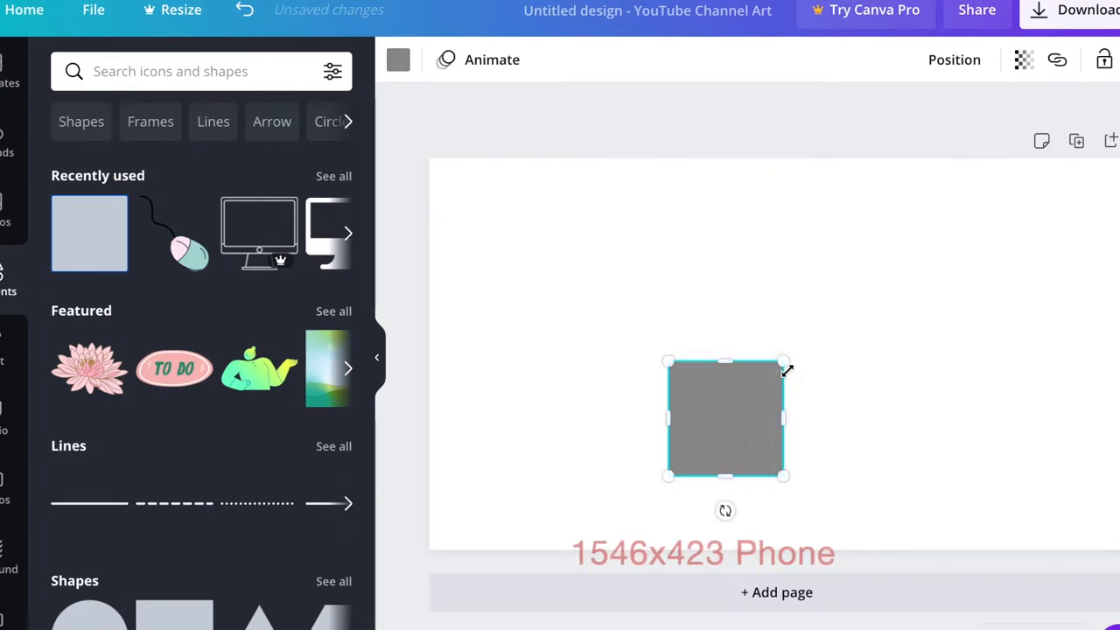
# Stretch the square into a wide grey rectangle across the lower middle of the canvas
pyautogui.moveTo(783, 419); pyautogui.dragTo(903, 418)
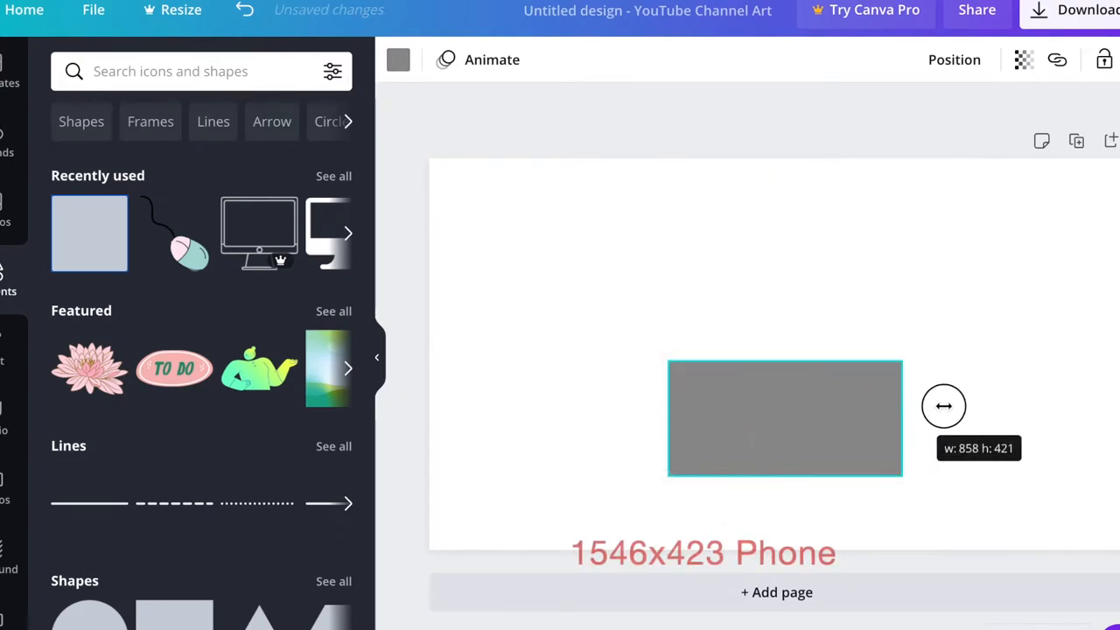
pyautogui.moveTo(943, 406); pyautogui.dragTo(992, 415)
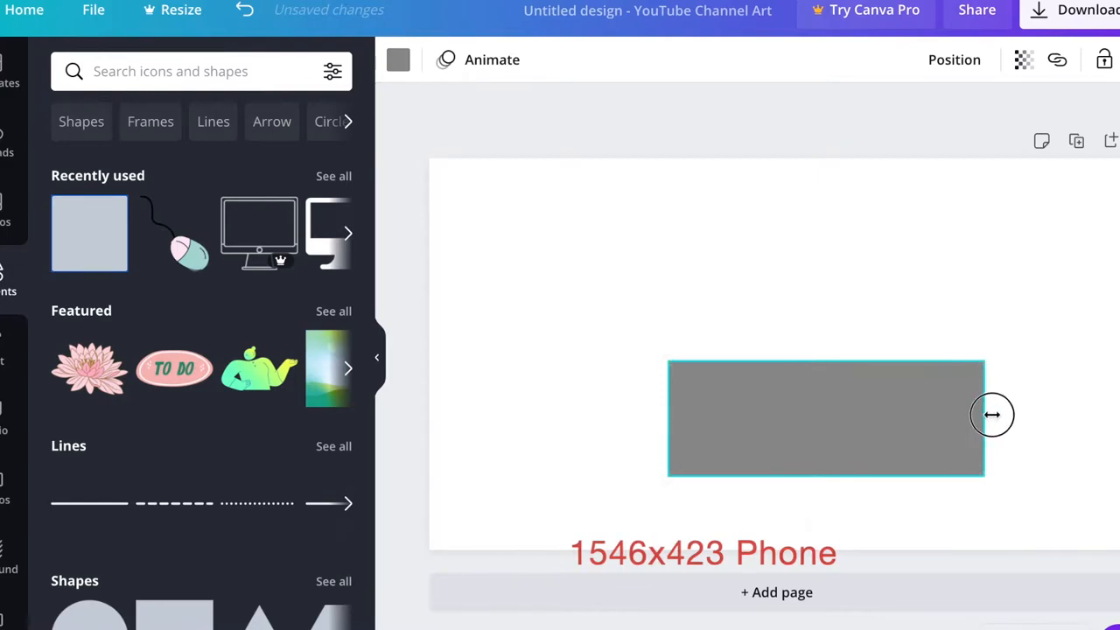
pyautogui.moveTo(993, 417); pyautogui.dragTo(1032, 416)
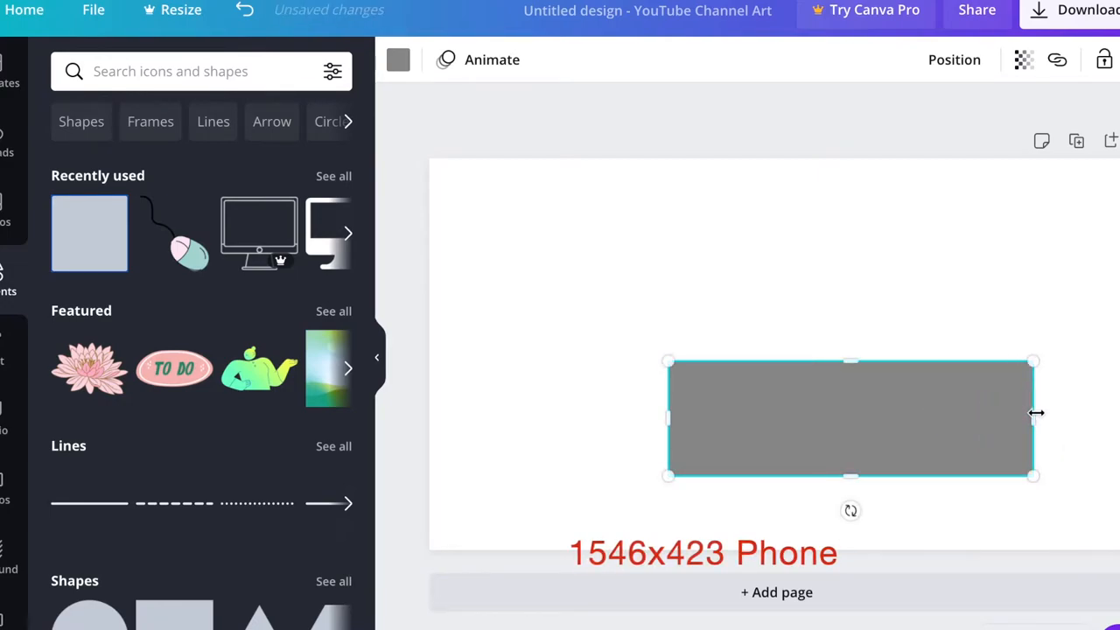
pyautogui.moveTo(1036, 413); pyautogui.dragTo(574, 413)
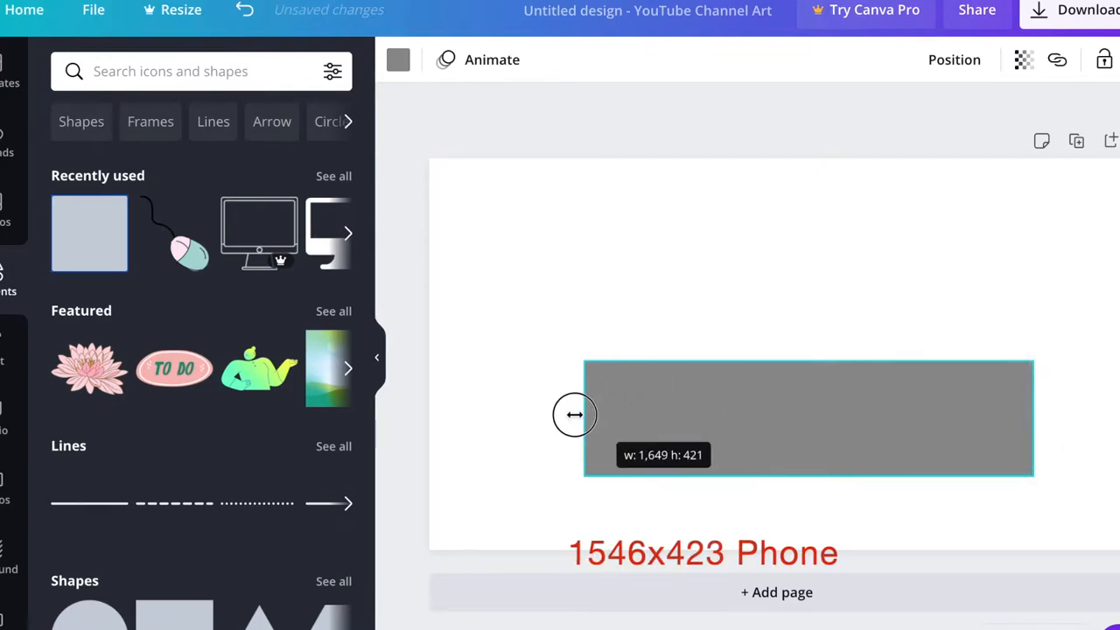
pyautogui.moveTo(574, 415); pyautogui.dragTo(613, 413)
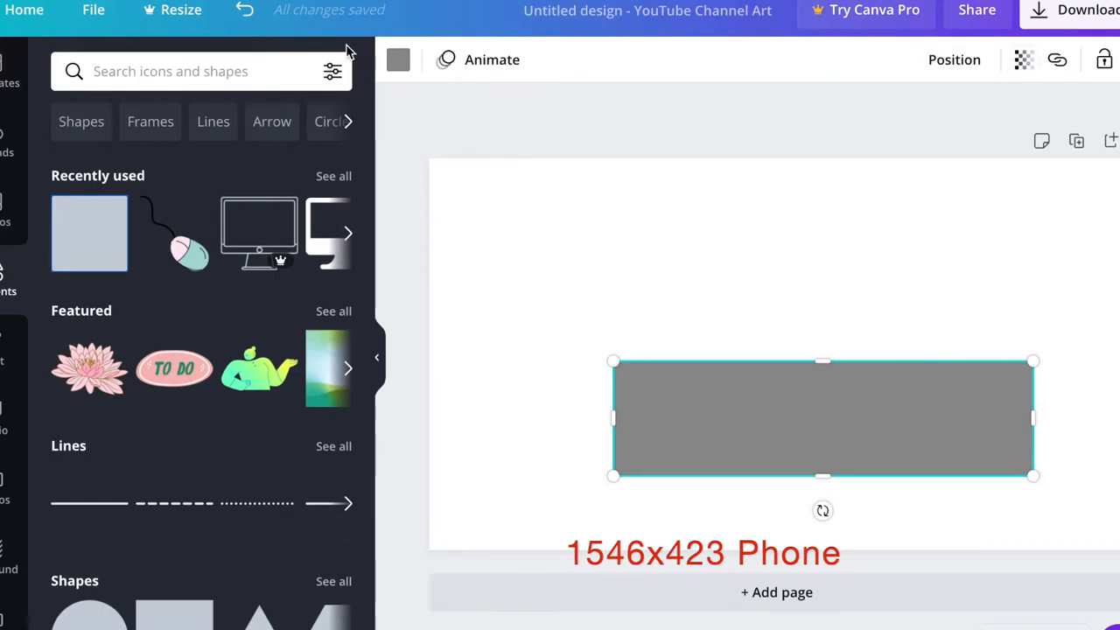
# Colour the rectangle pink and lower its transparency so it is see-through
pyautogui.click(397, 60)
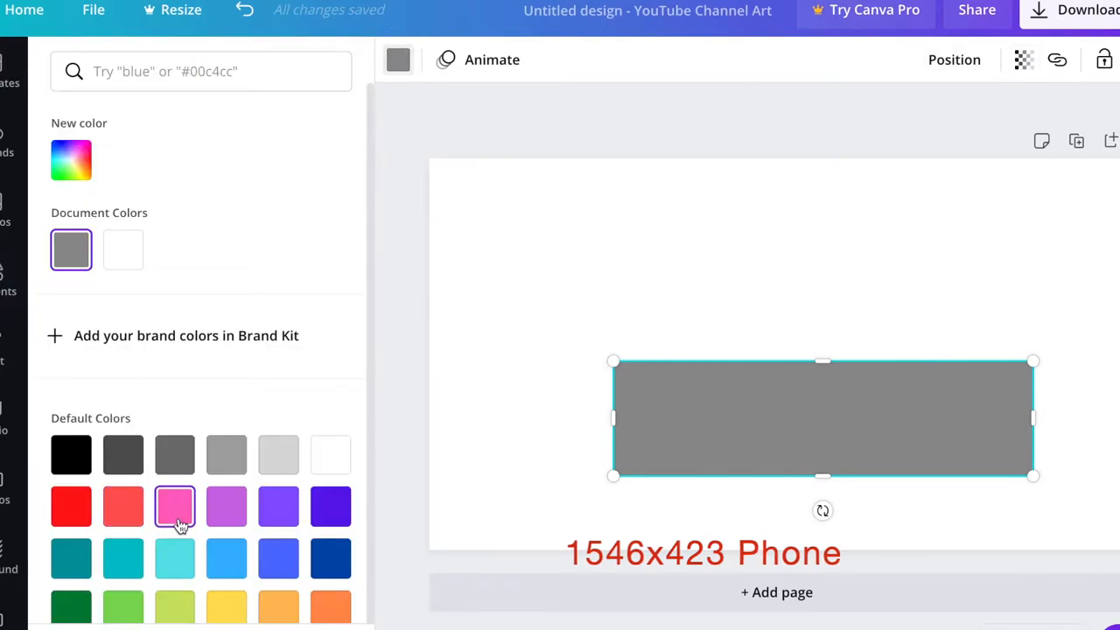
pyautogui.click(175, 506)
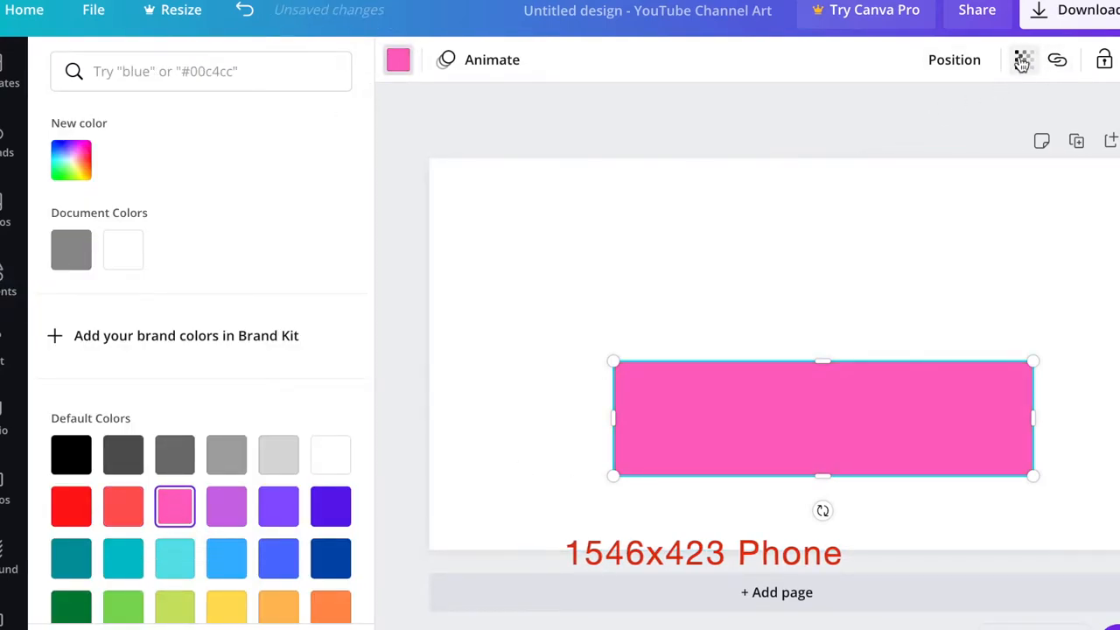
pyautogui.click(1022, 60)
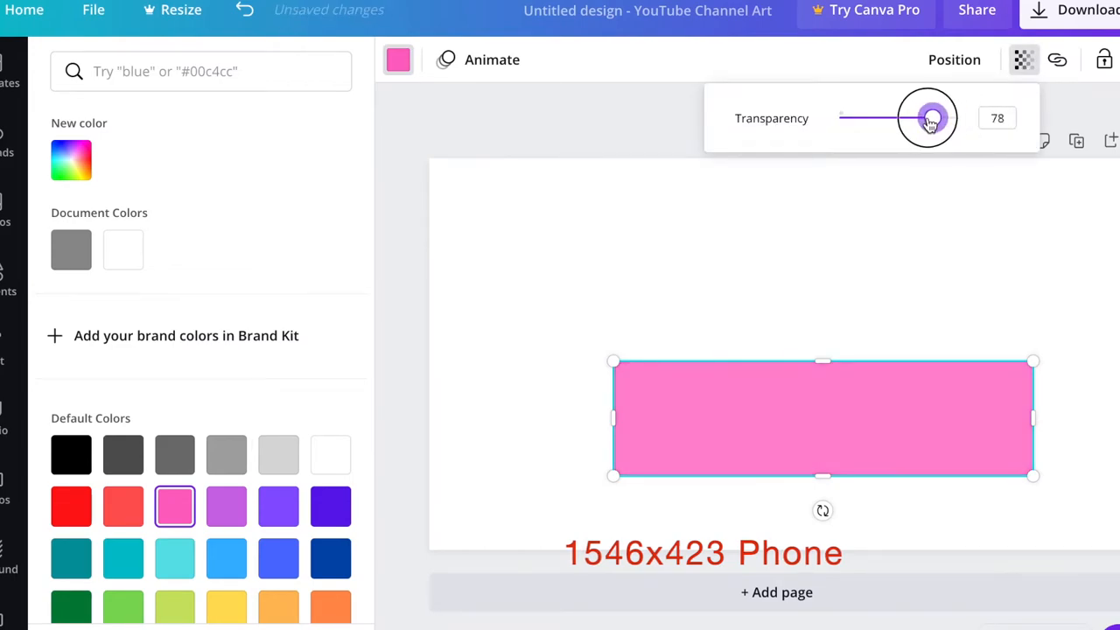
pyautogui.moveTo(928, 119); pyautogui.dragTo(897, 119)
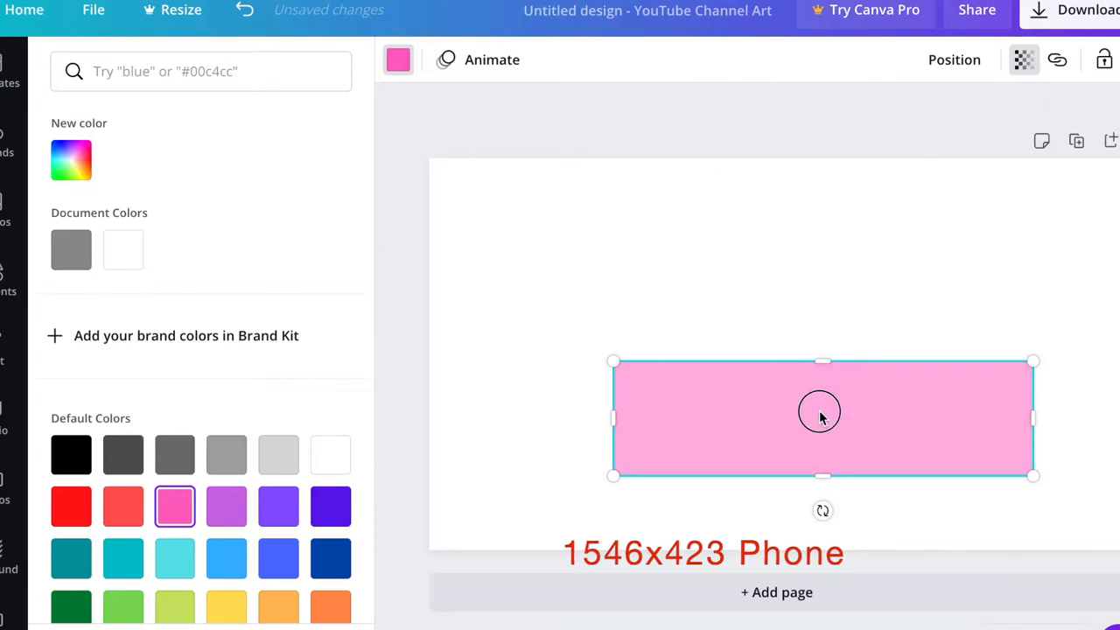
# Move the pink rectangle to the horizontal centre of the canvas
pyautogui.moveTo(819, 414); pyautogui.dragTo(802, 342)
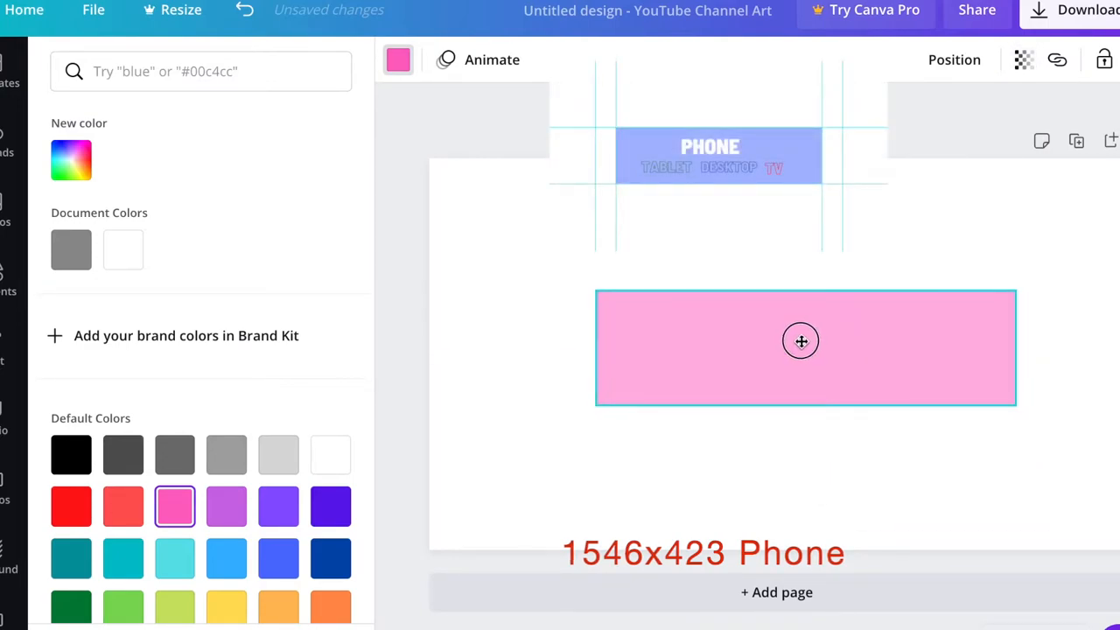
pyautogui.moveTo(802, 341); pyautogui.dragTo(784, 354)
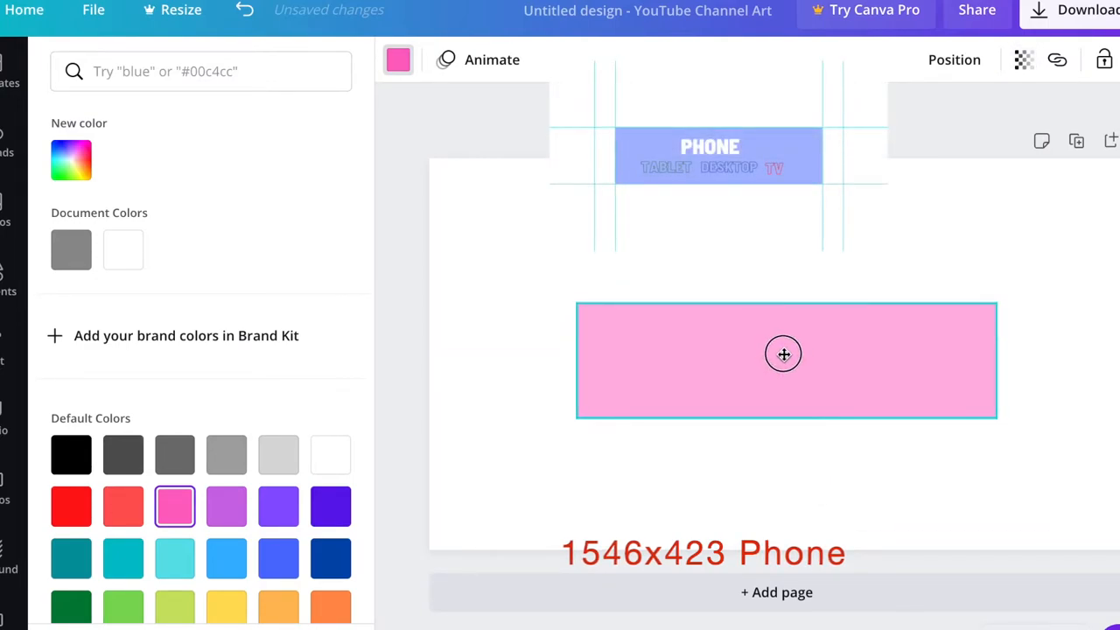
pyautogui.moveTo(784, 354); pyautogui.dragTo(791, 352)
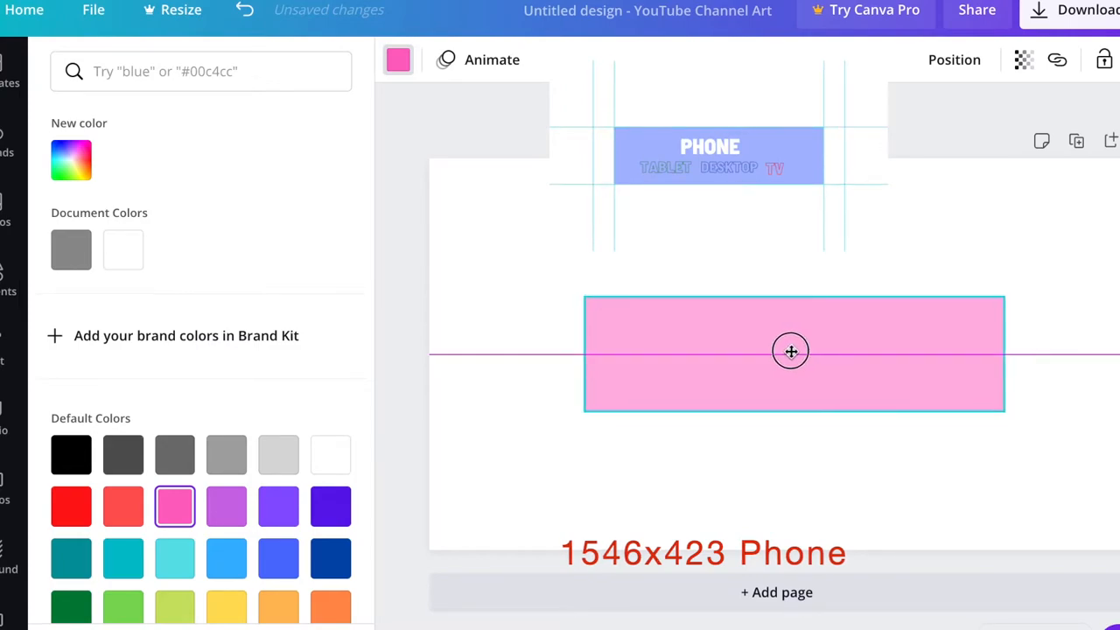
pyautogui.moveTo(792, 350); pyautogui.dragTo(779, 354)
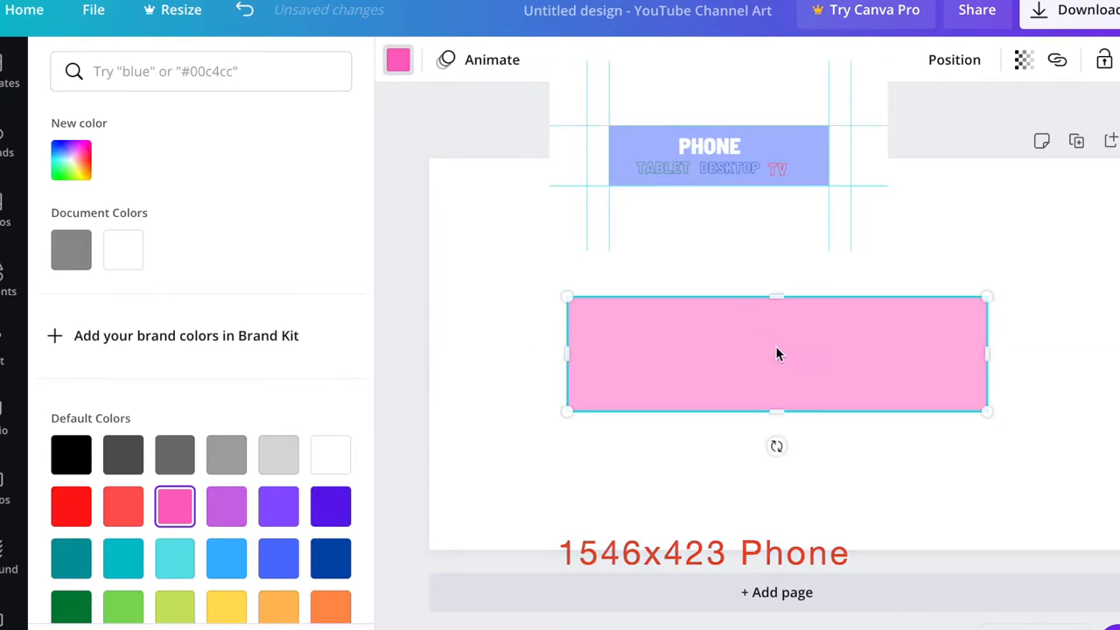
pyautogui.moveTo(599, 331)
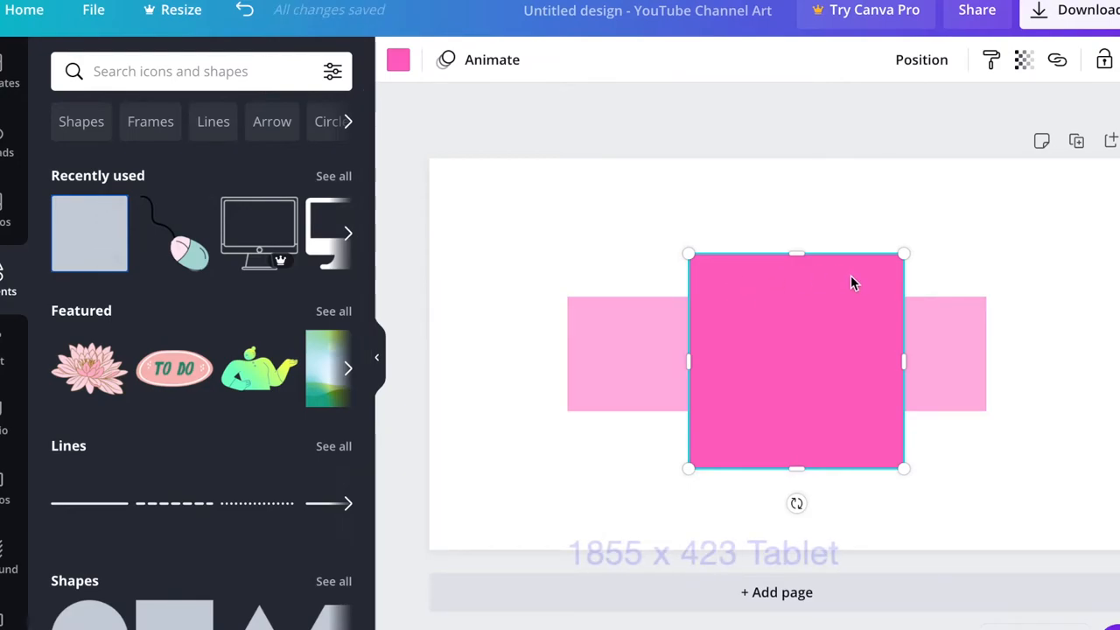
# Shrink the dark pink square so it sits over the rectangle's lower edge
pyautogui.moveTo(903, 254); pyautogui.dragTo(861, 315)
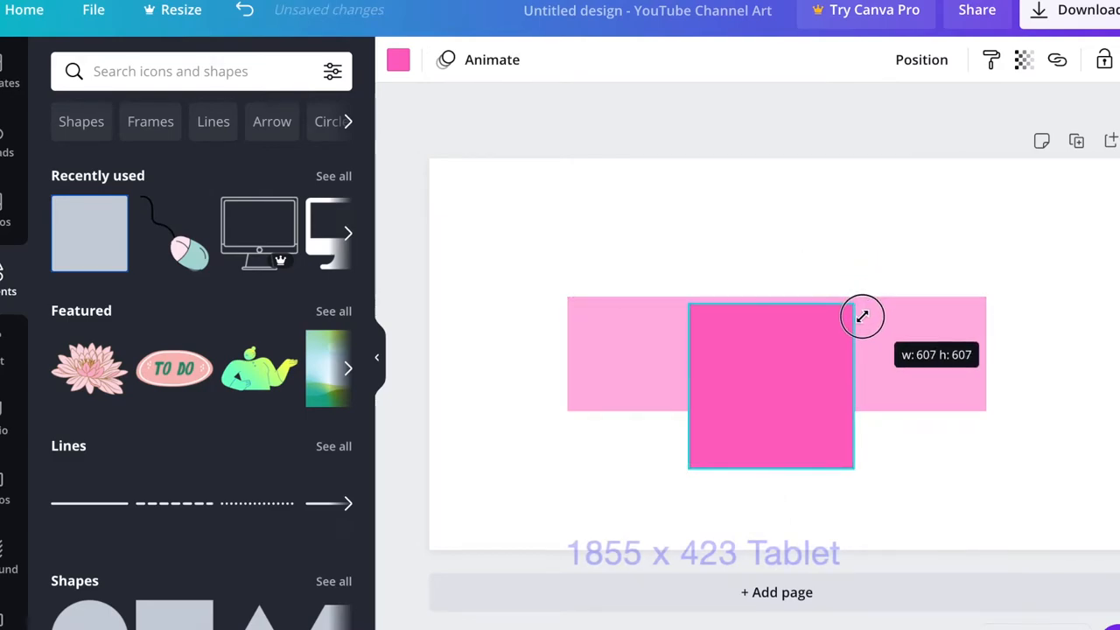
pyautogui.moveTo(861, 315); pyautogui.dragTo(844, 350)
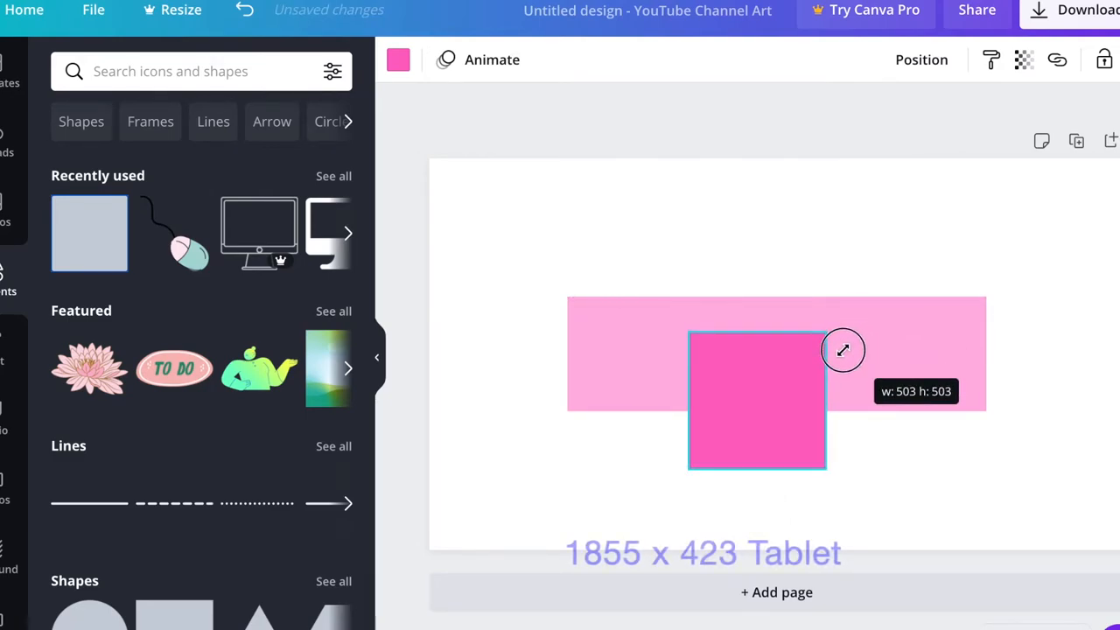
pyautogui.moveTo(844, 350); pyautogui.dragTo(834, 361)
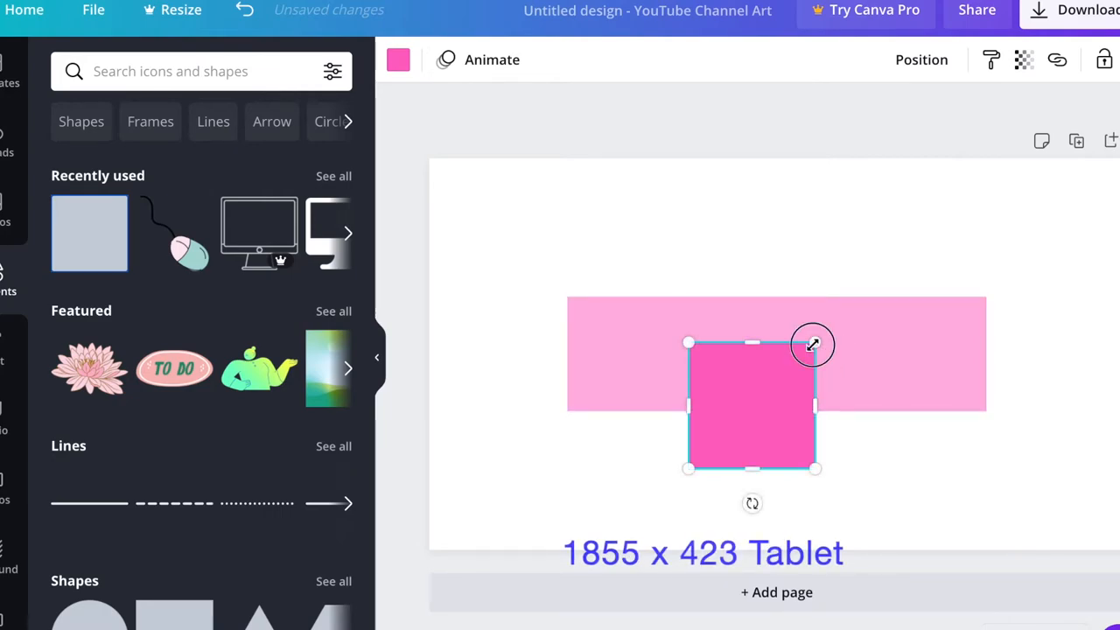
pyautogui.moveTo(812, 343); pyautogui.dragTo(804, 362)
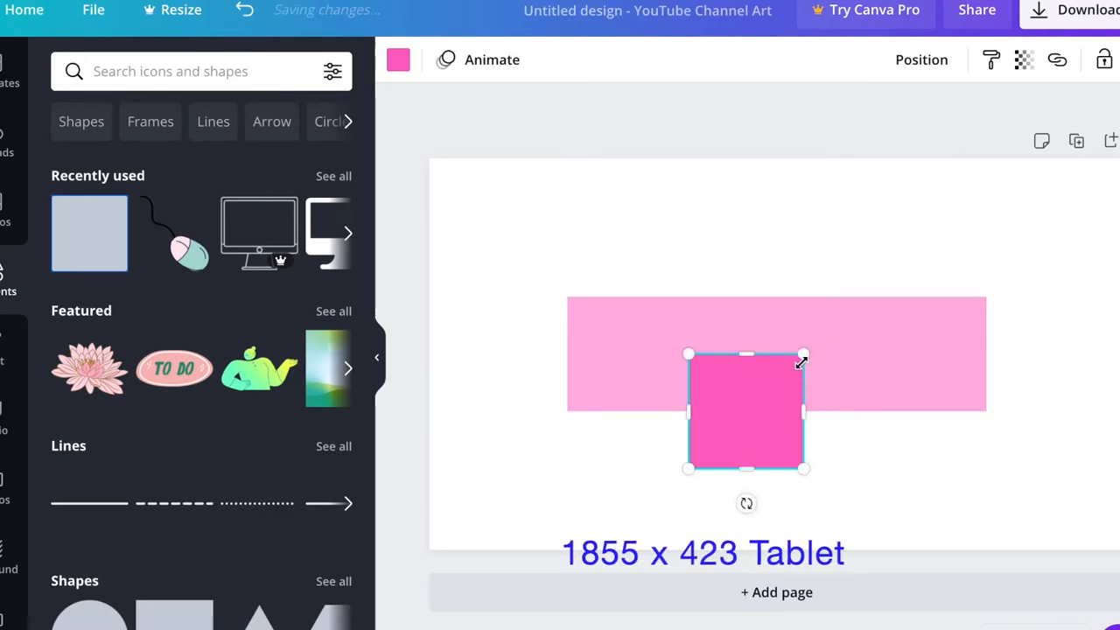
# Make the square blue, widen it beyond the pink rectangle and move it over it
pyautogui.click(399, 59)
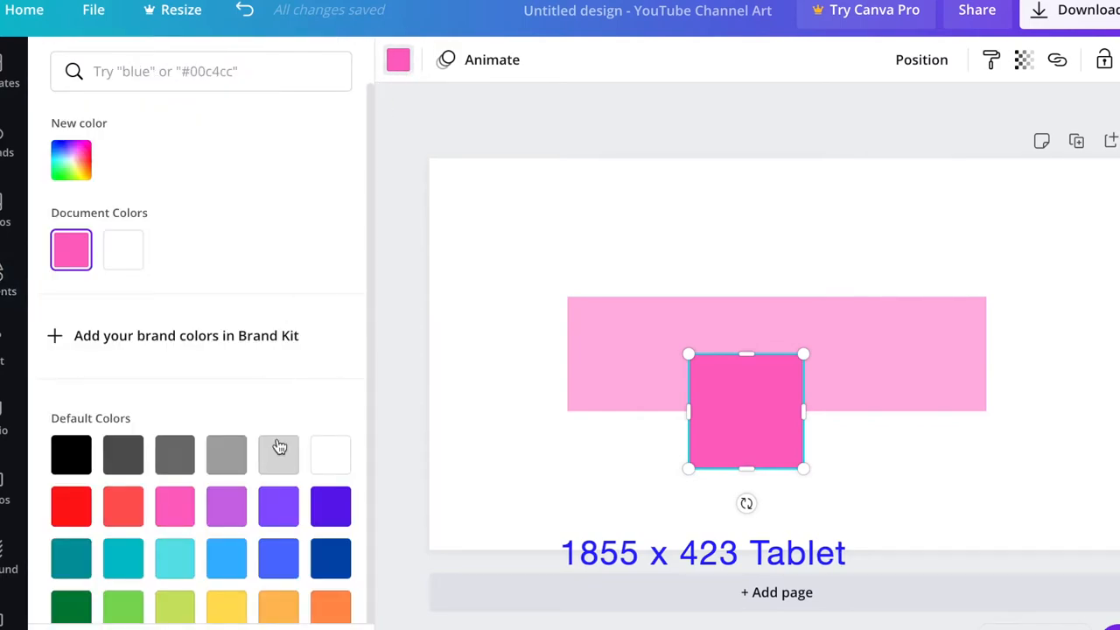
pyautogui.click(226, 558)
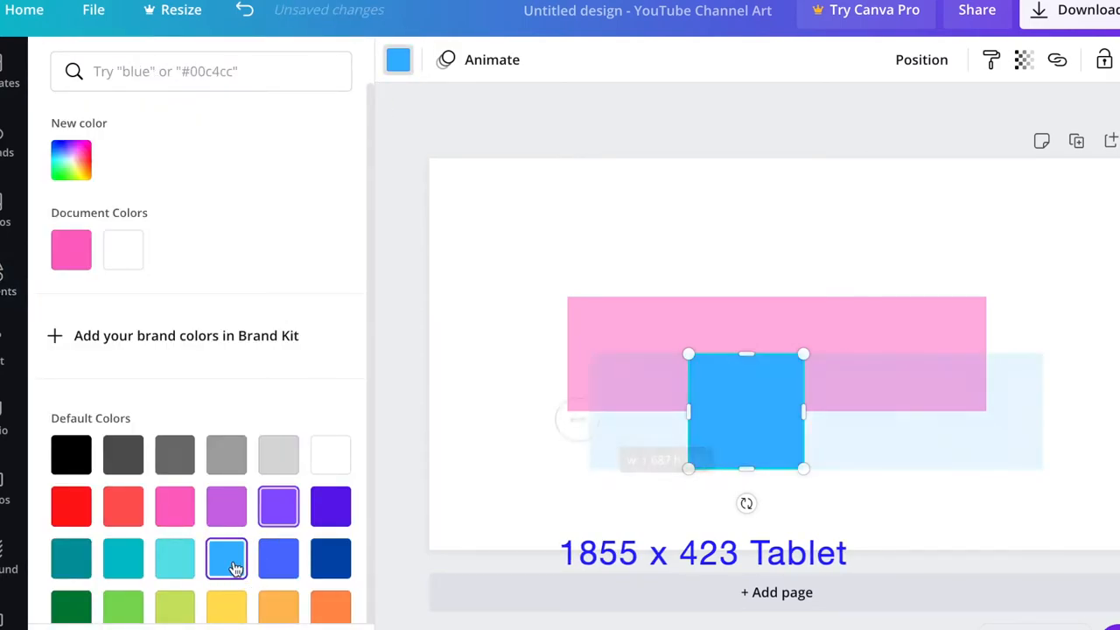
pyautogui.moveTo(689, 411); pyautogui.dragTo(536, 420)
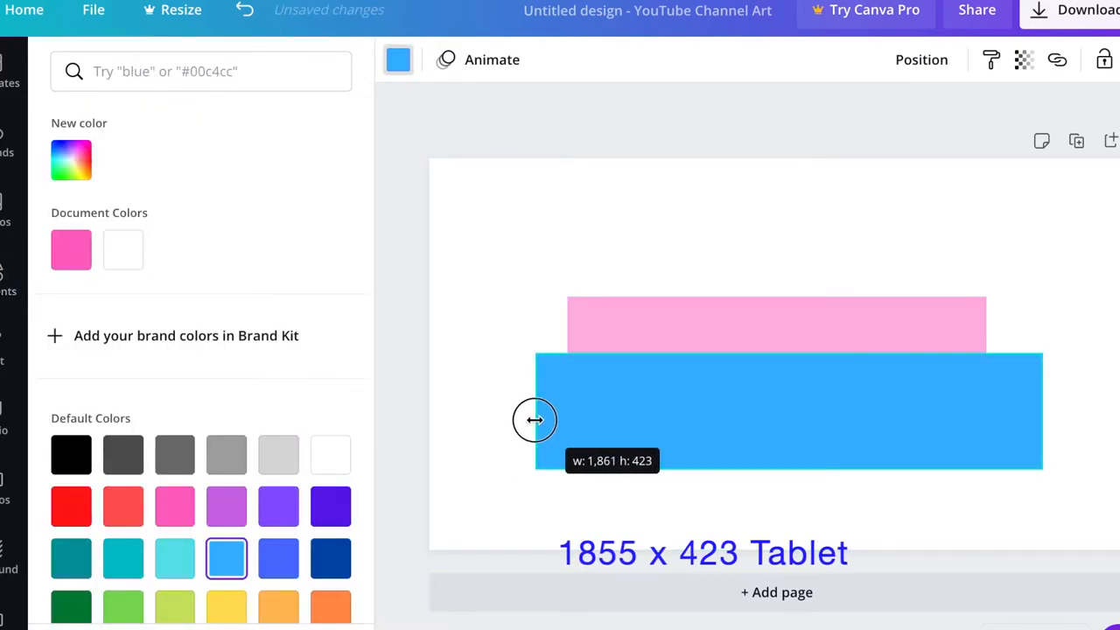
pyautogui.moveTo(534, 420); pyautogui.dragTo(539, 420)
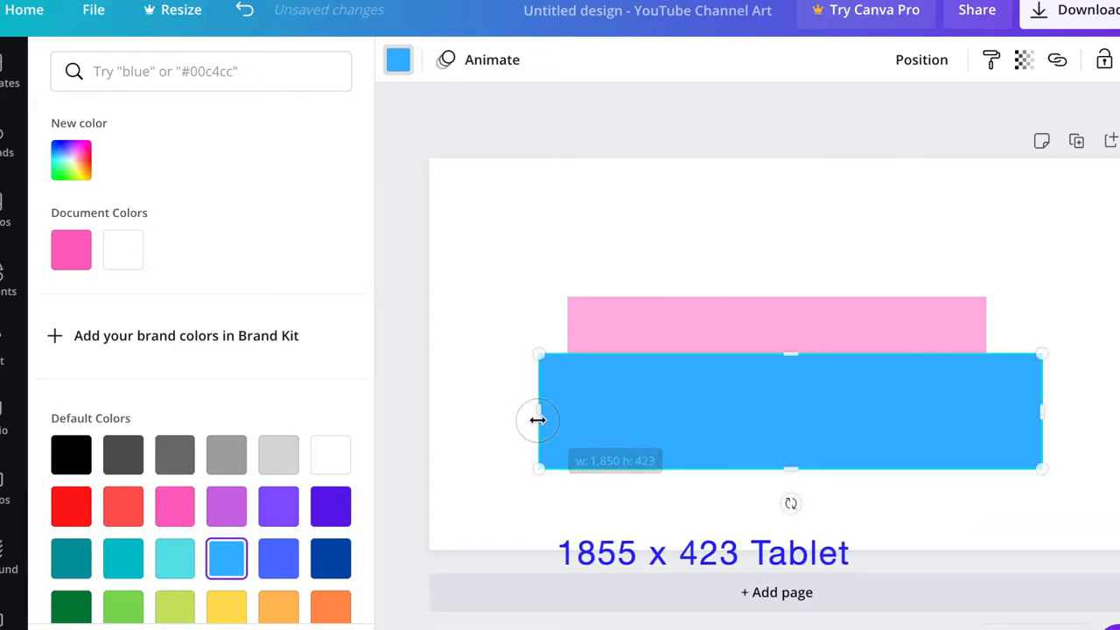
pyautogui.moveTo(787, 412); pyautogui.dragTo(703, 345)
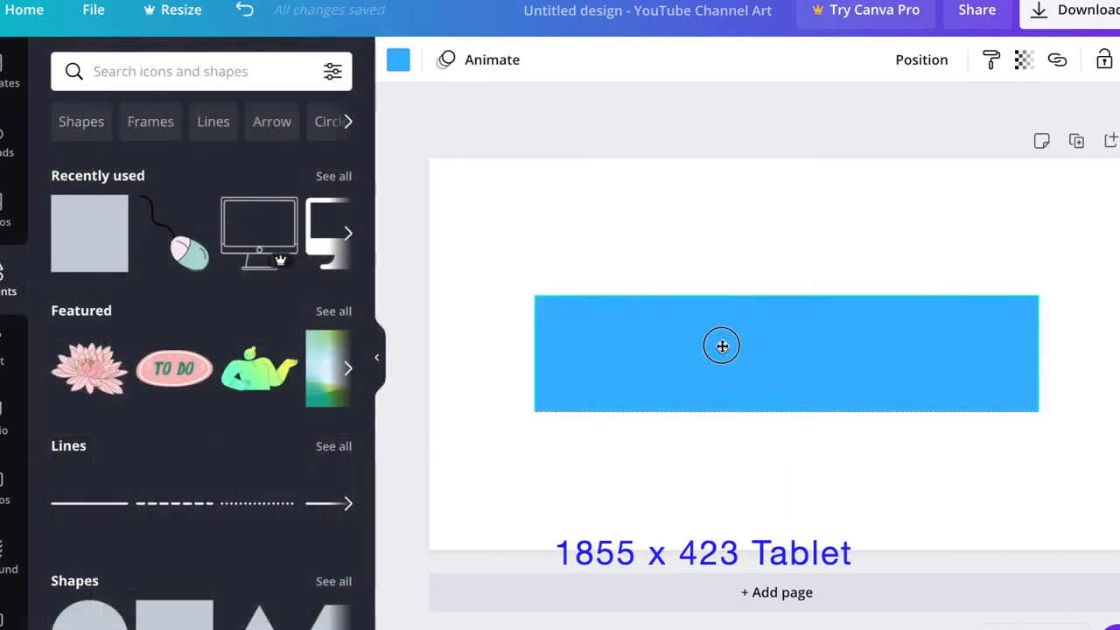
# Set the blue rectangle's transparency to 52
pyautogui.click(721, 347)
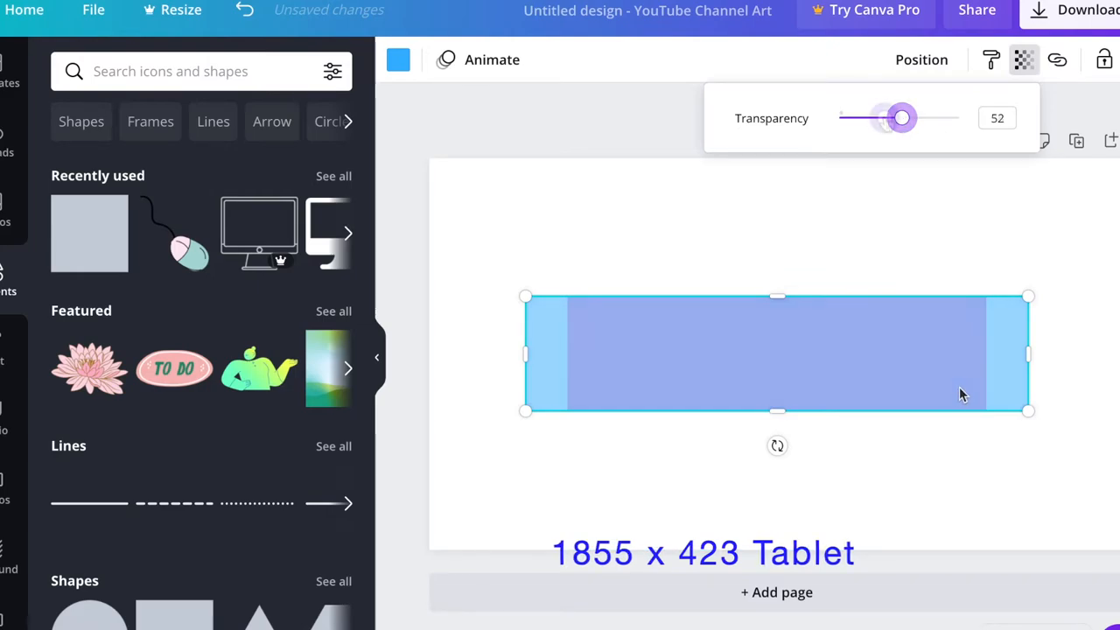
pyautogui.moveTo(902, 119); pyautogui.dragTo(884, 119)
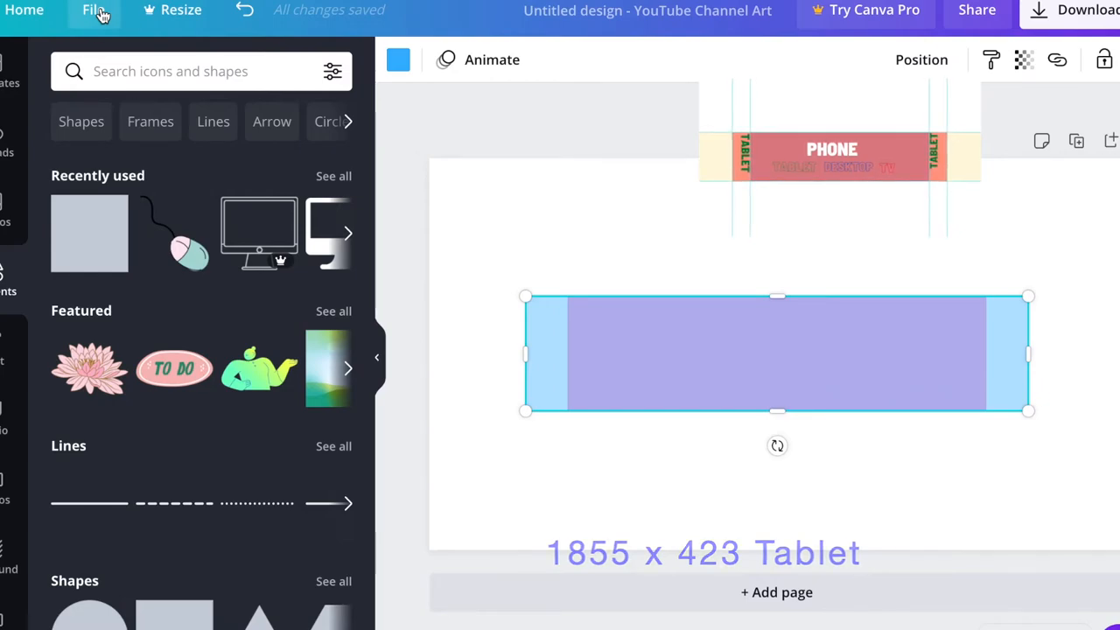
# Show rulers via File and place a cyan guide at the rectangle's bottom edge
pyautogui.click(93, 11)
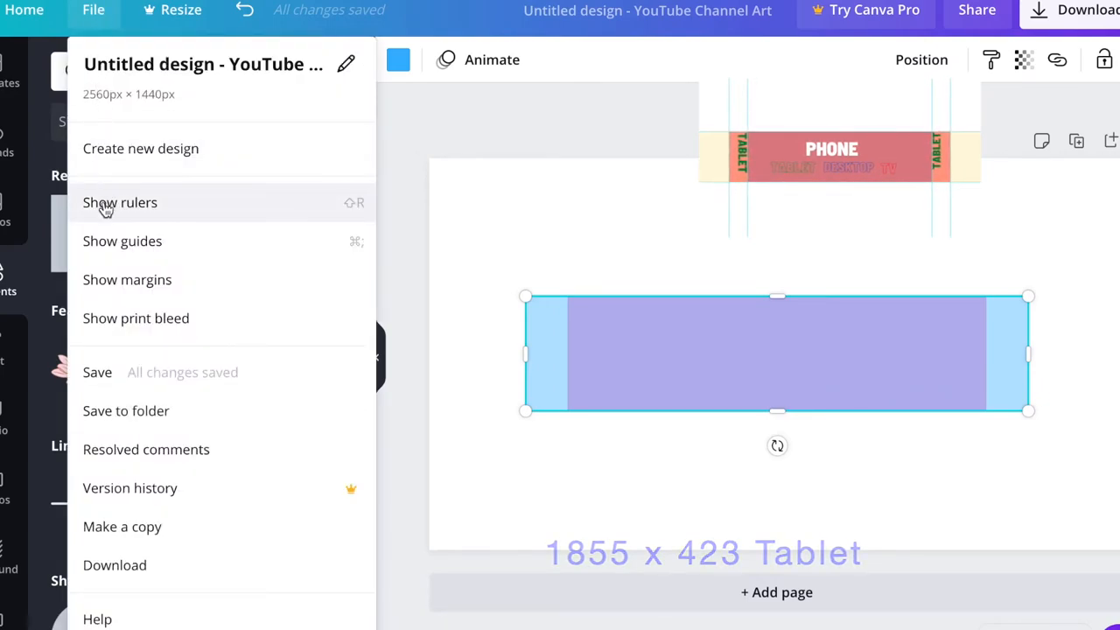
pyautogui.click(119, 203)
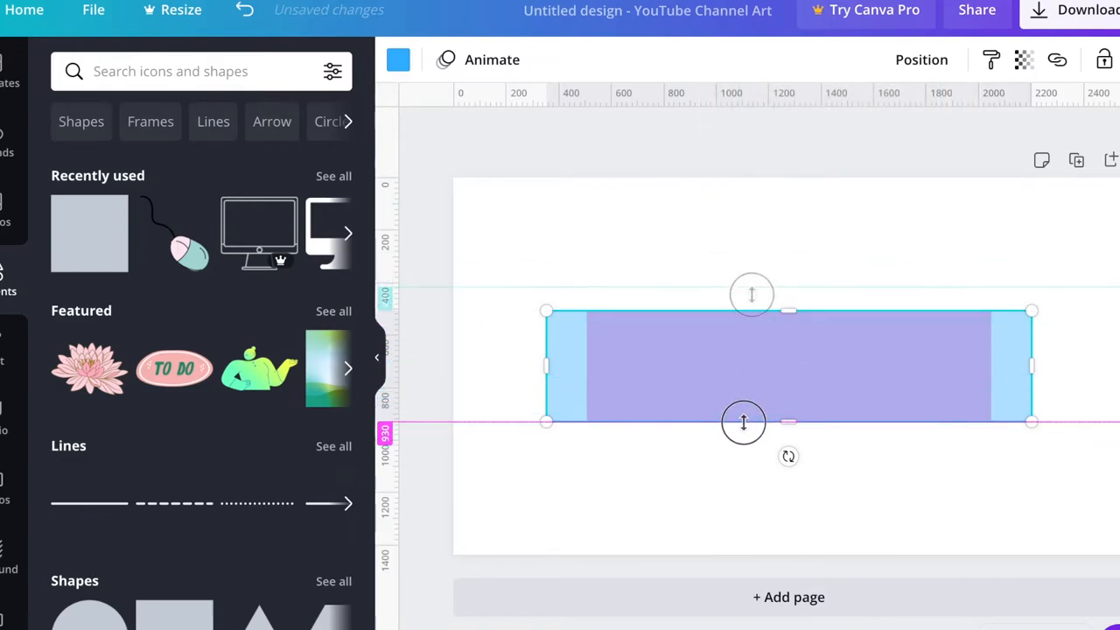
pyautogui.moveTo(742, 422); pyautogui.dragTo(745, 466)
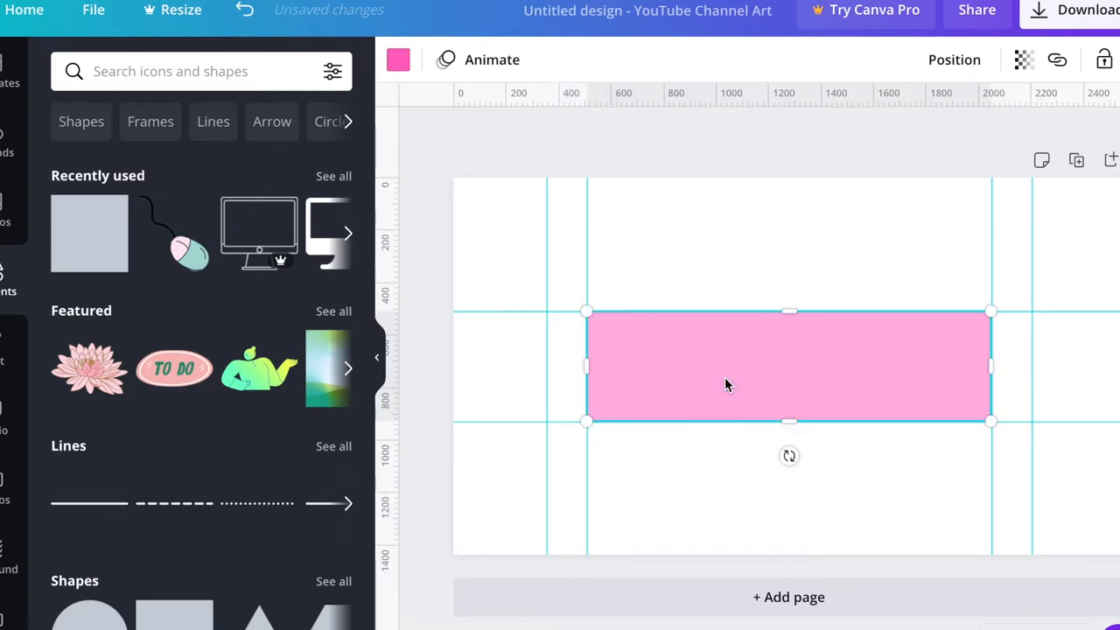
# Delete the selected rectangle, leaving only the cyan guides
pyautogui.press('Delete')
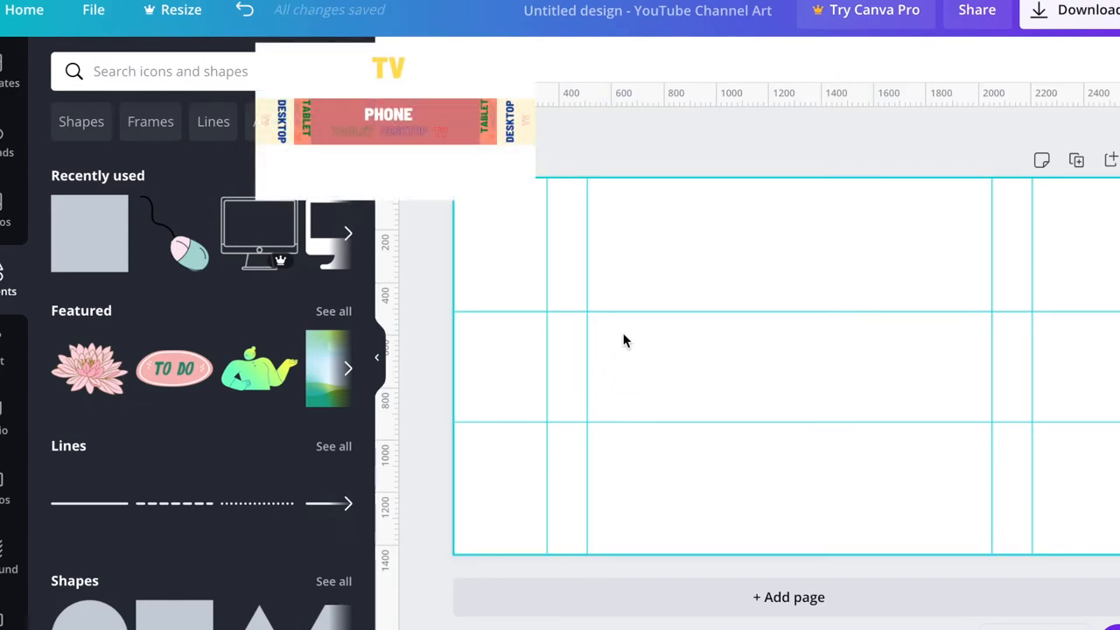
pyautogui.moveTo(609, 327)
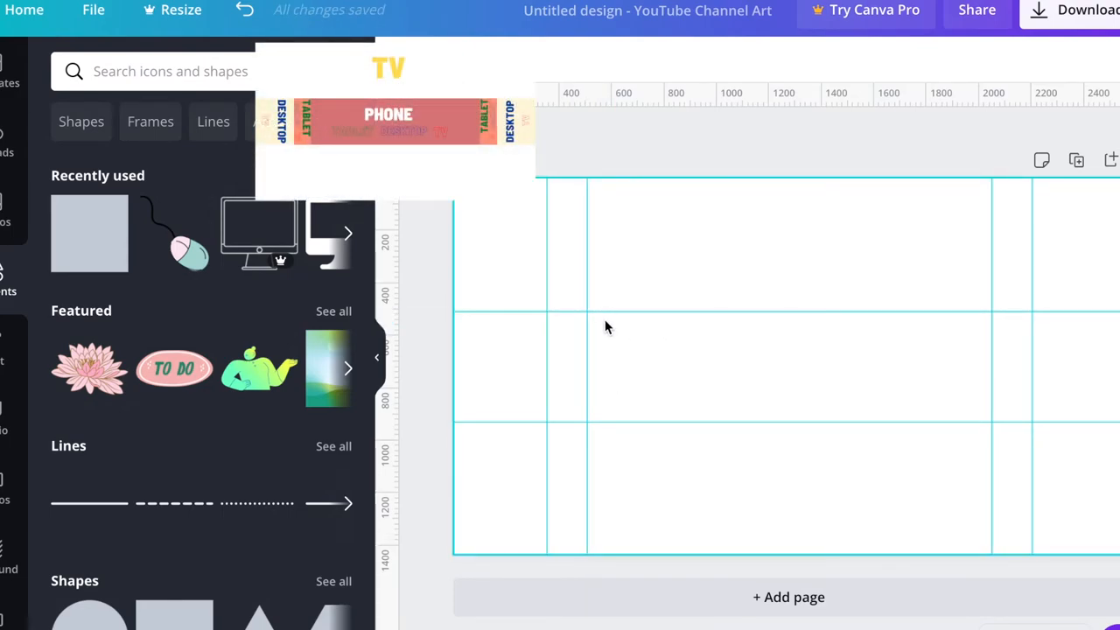
pyautogui.moveTo(984, 408)
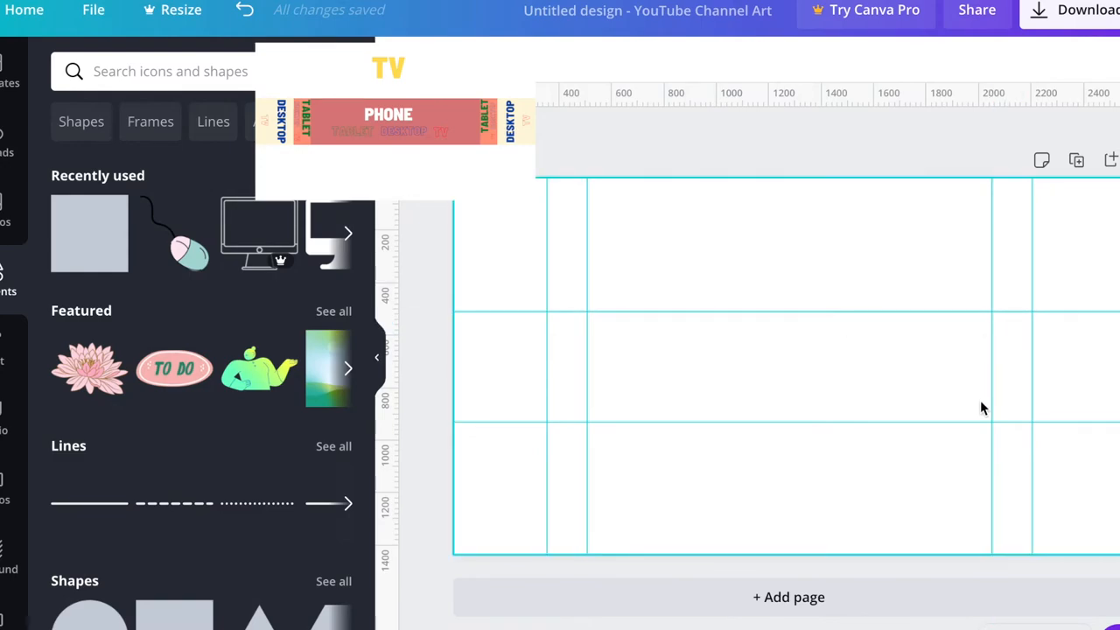
pyautogui.moveTo(983, 420)
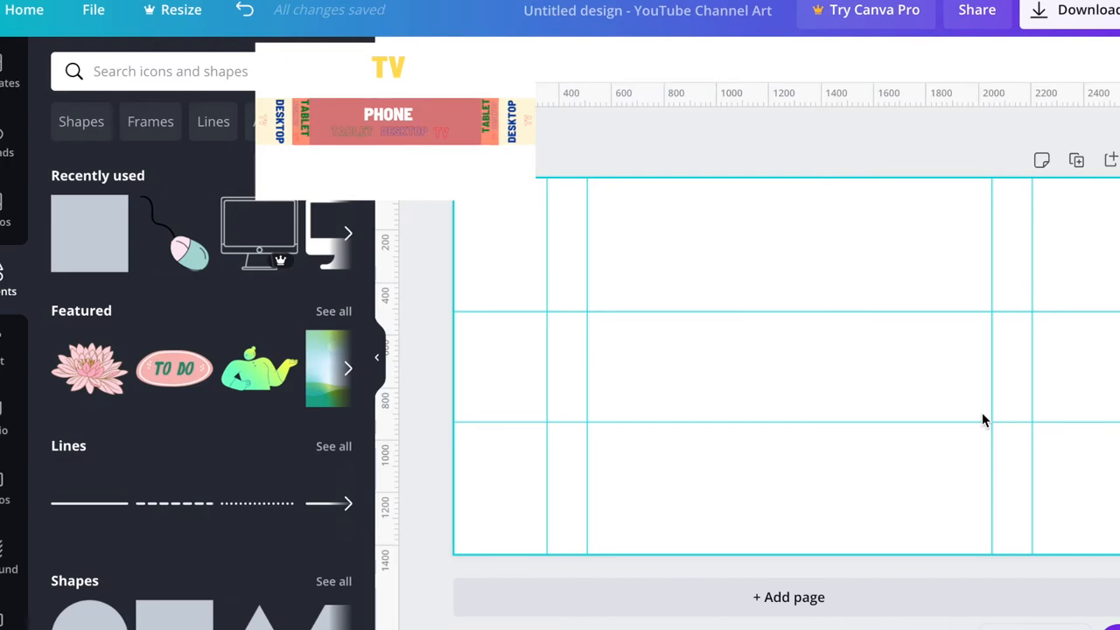
pyautogui.moveTo(612, 329)
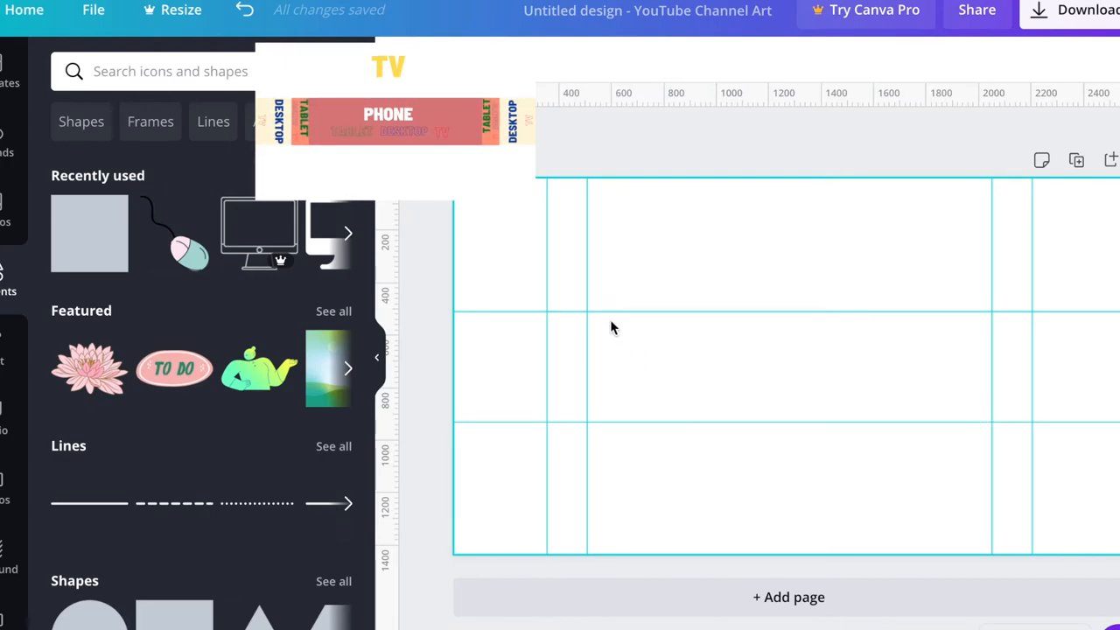
pyautogui.moveTo(961, 366)
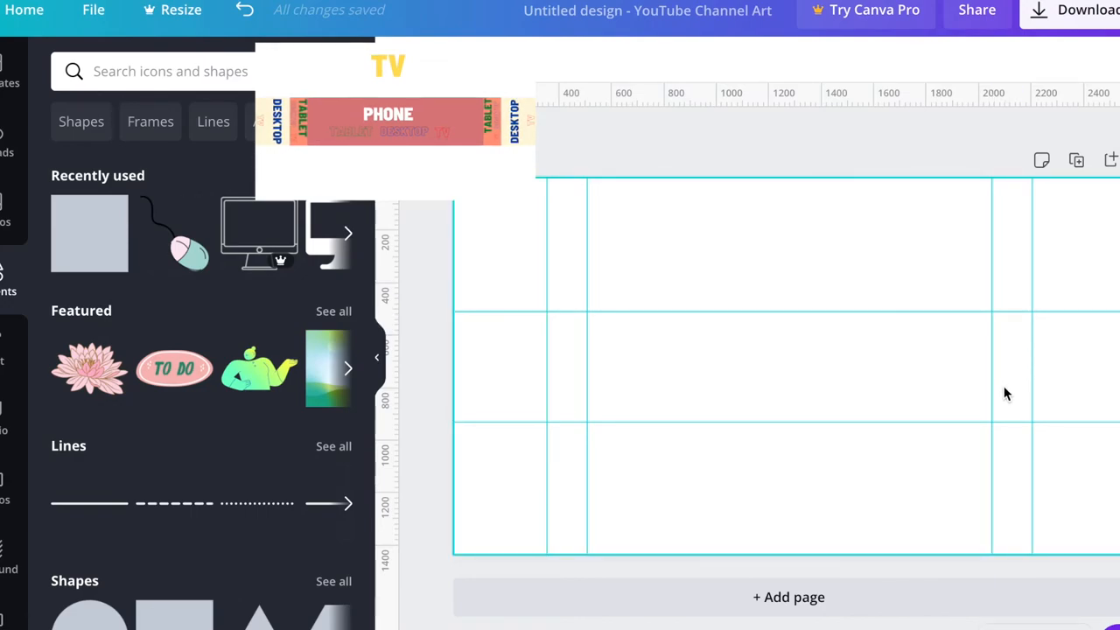
pyautogui.moveTo(556, 327)
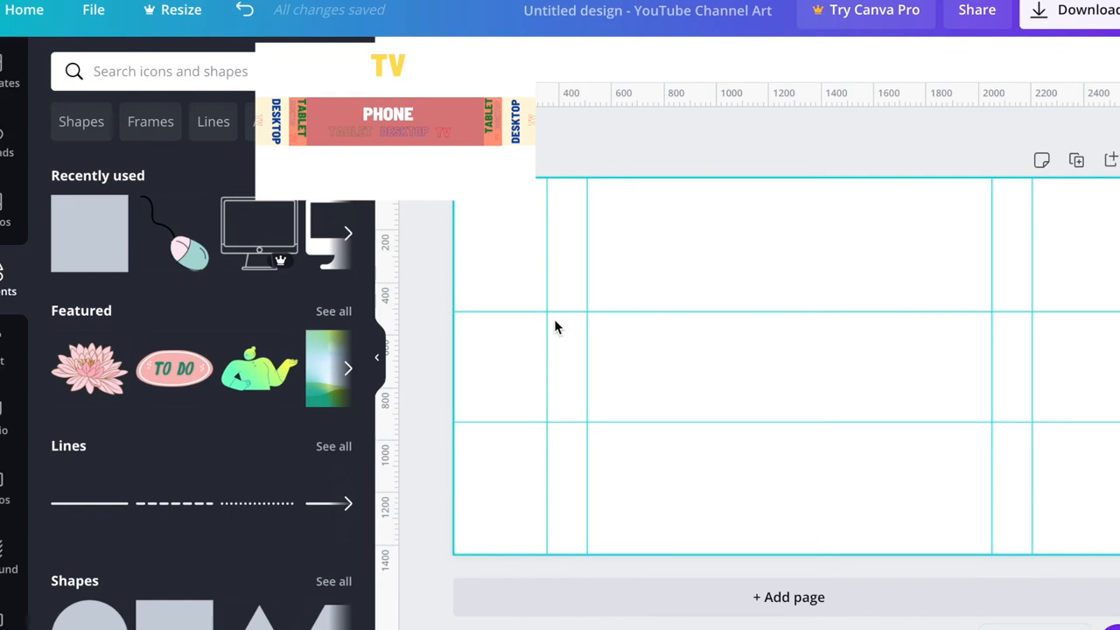
pyautogui.moveTo(567, 382)
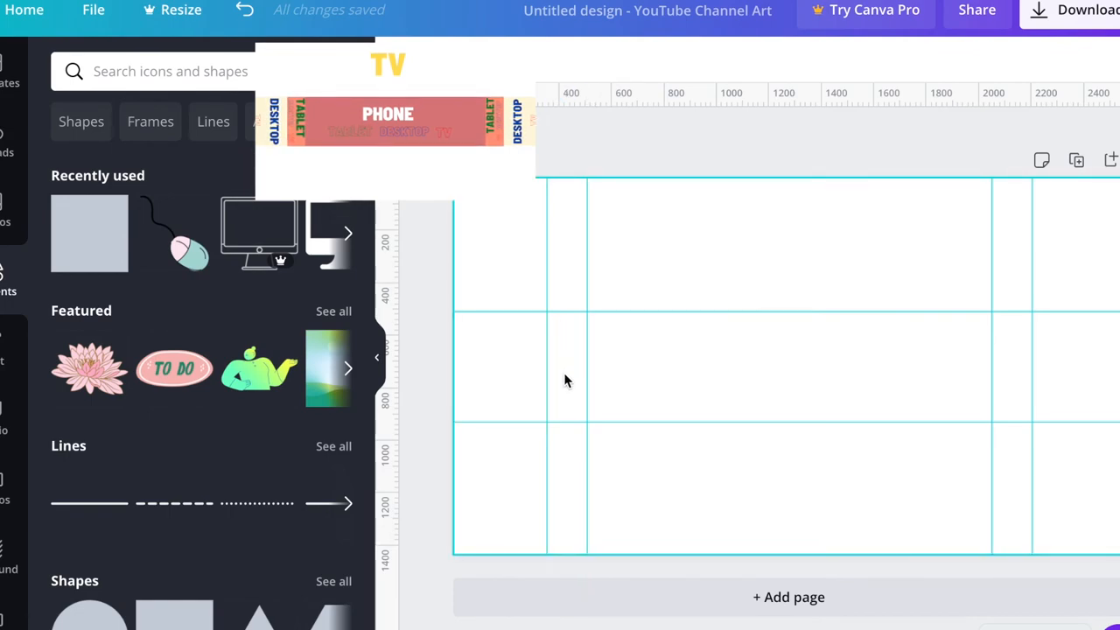
pyautogui.moveTo(464, 389)
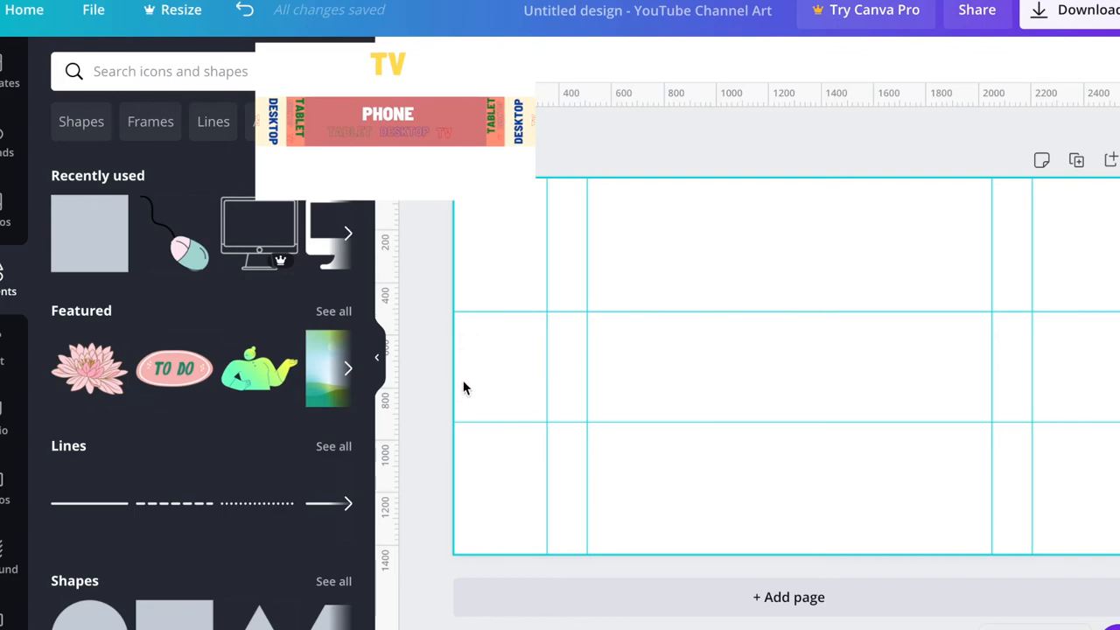
pyautogui.moveTo(1019, 359)
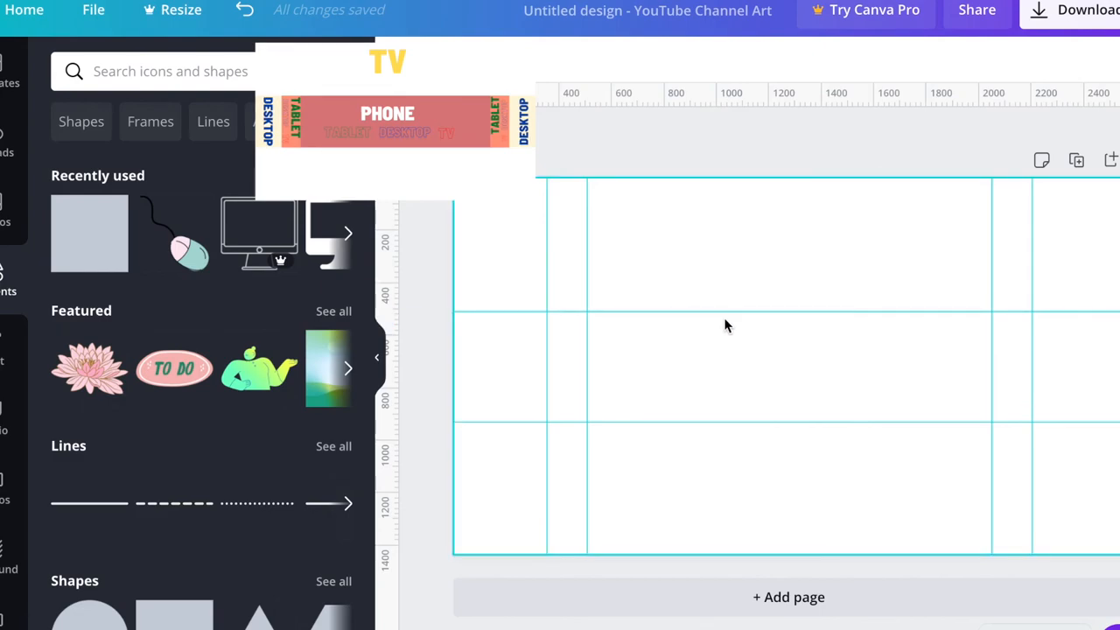
pyautogui.moveTo(891, 378)
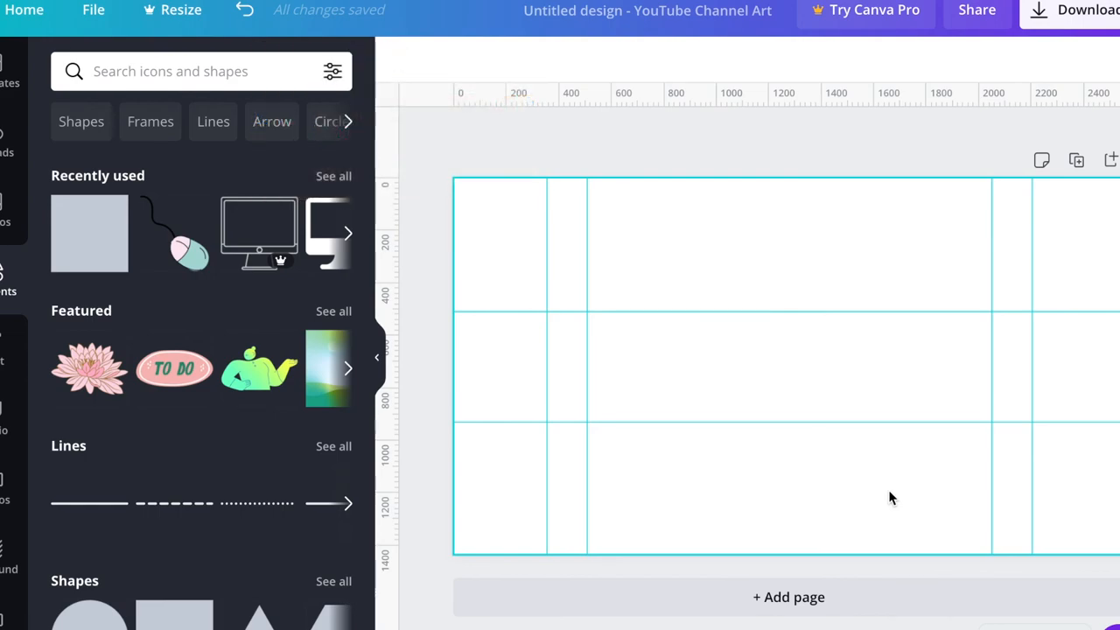
pyautogui.moveTo(839, 175)
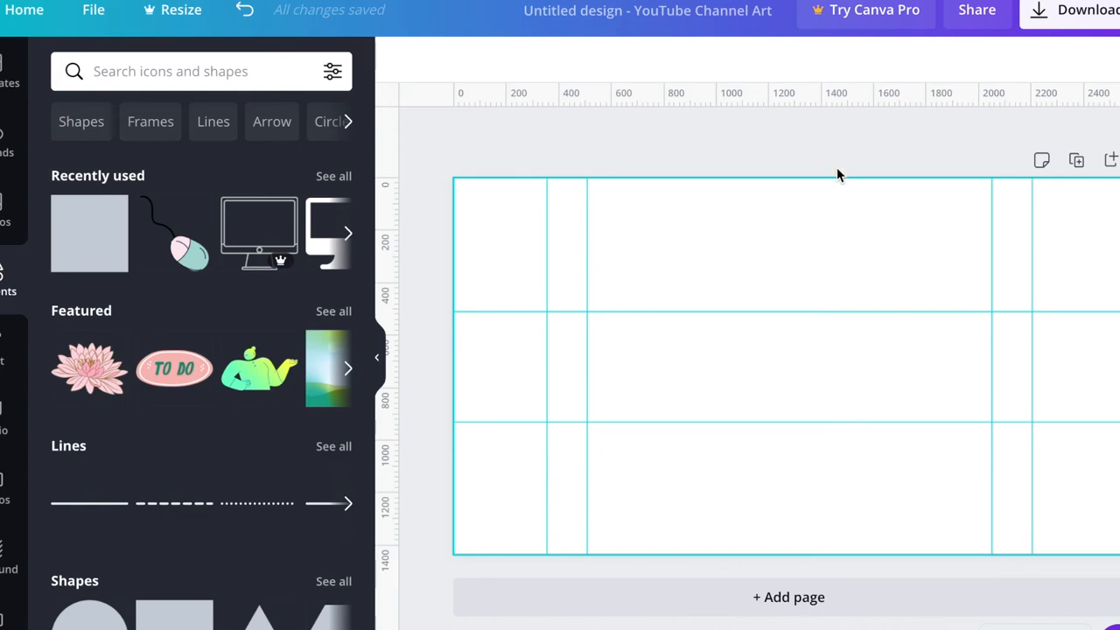